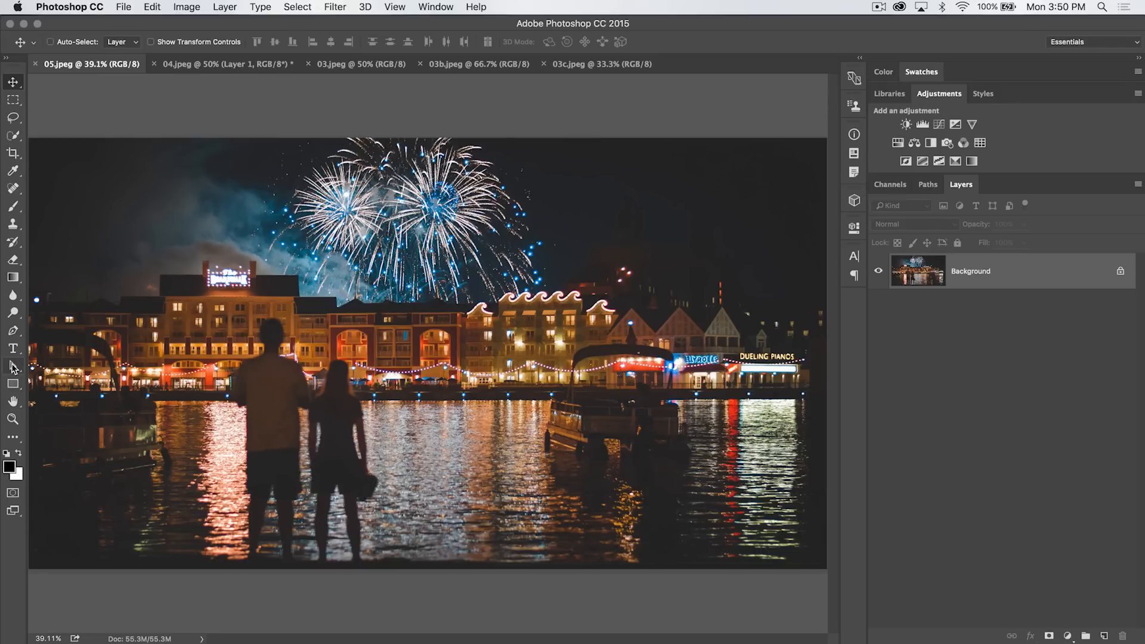
mouse_move(12, 367)
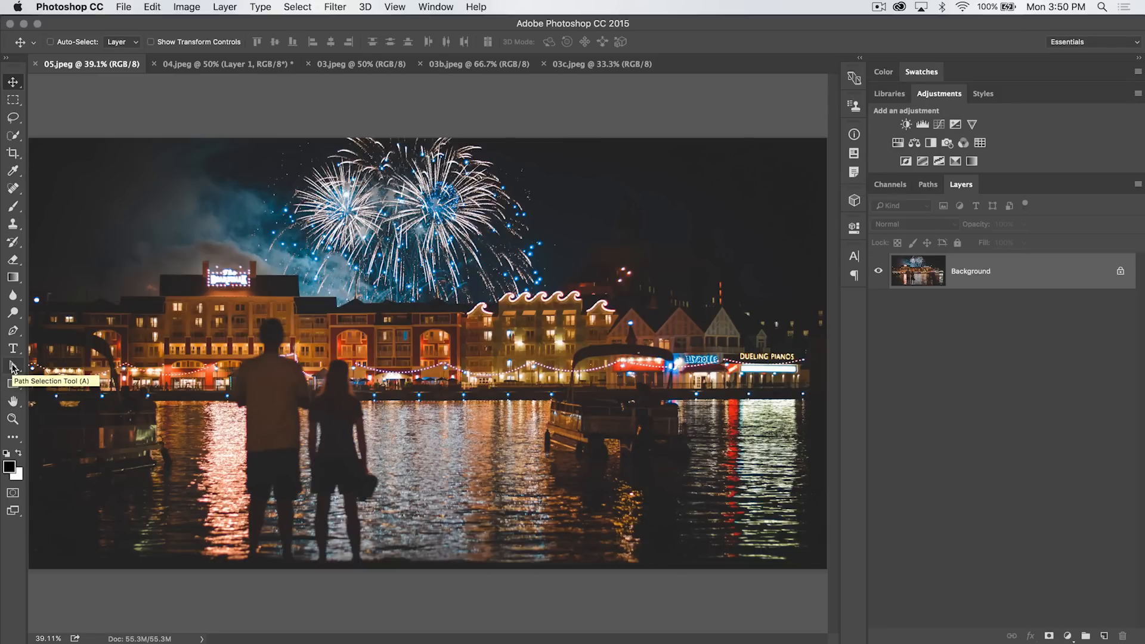
Choose the Path Selection Tool (A) from the toolbar.
click(13, 365)
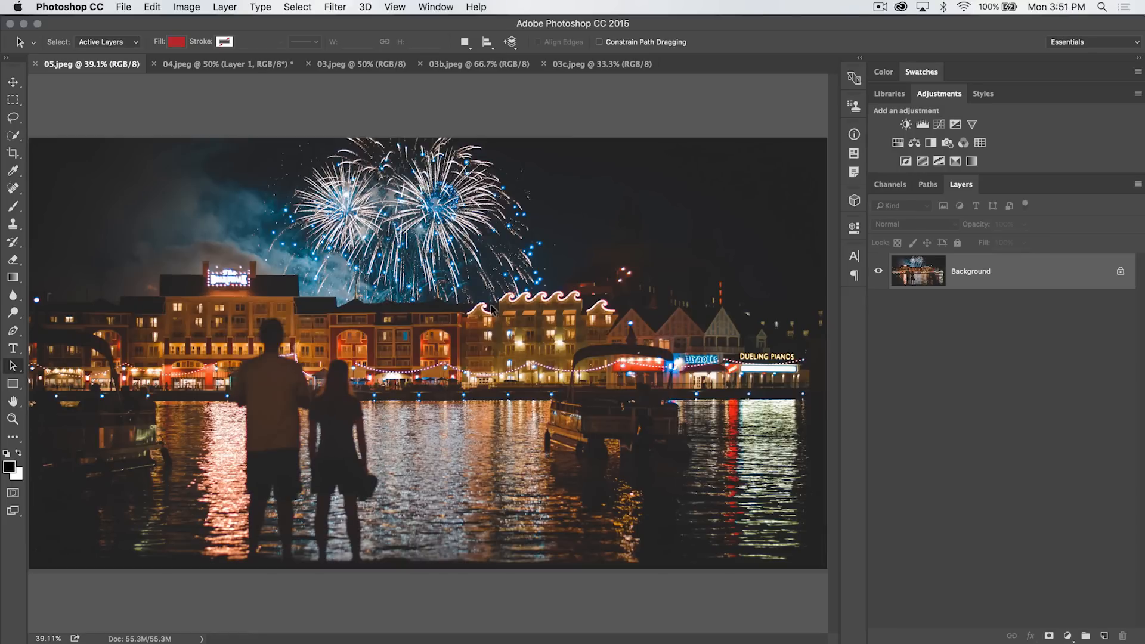
mouse_move(330, 367)
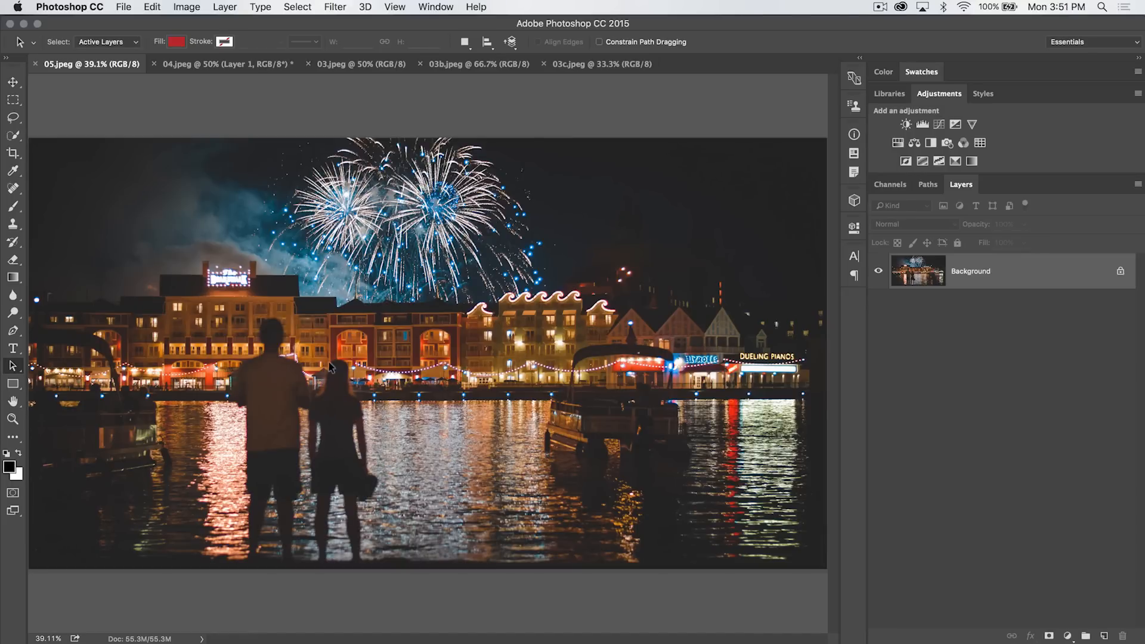
mouse_move(373, 358)
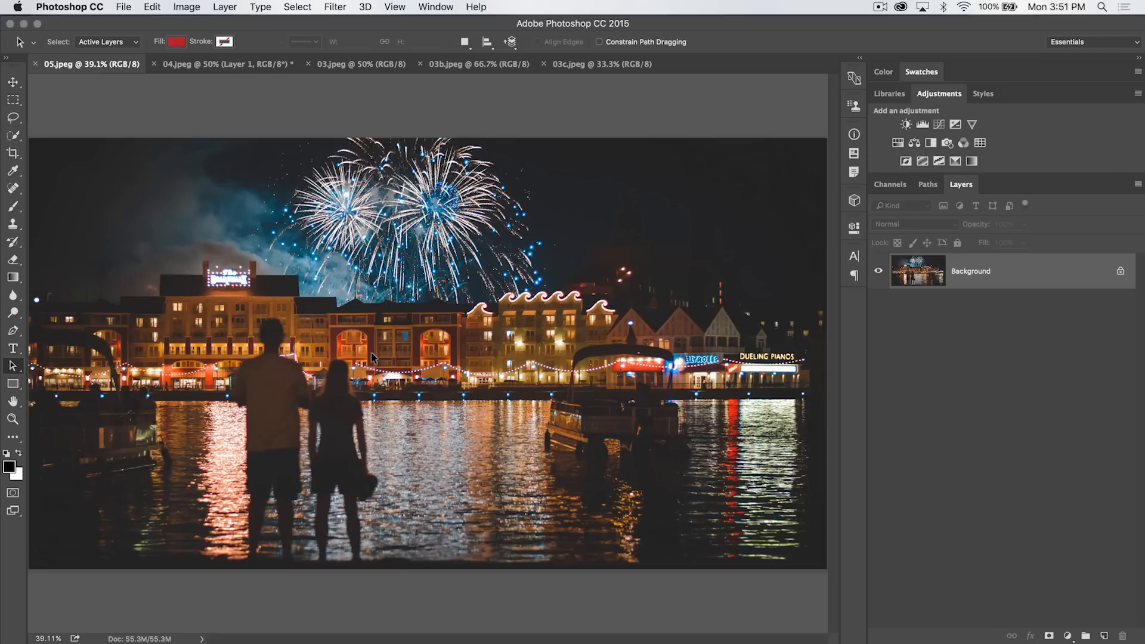
mouse_move(30, 343)
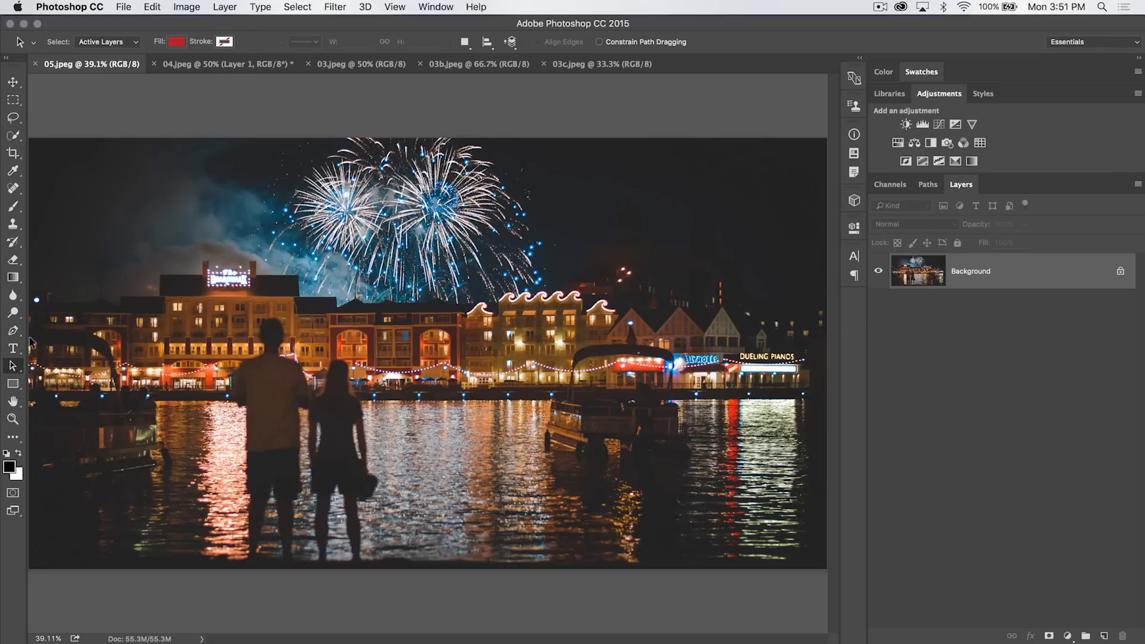
Draw a curved swoosh with the Pen Tool in Shape mode and recolor its fill blue.
click(13, 330)
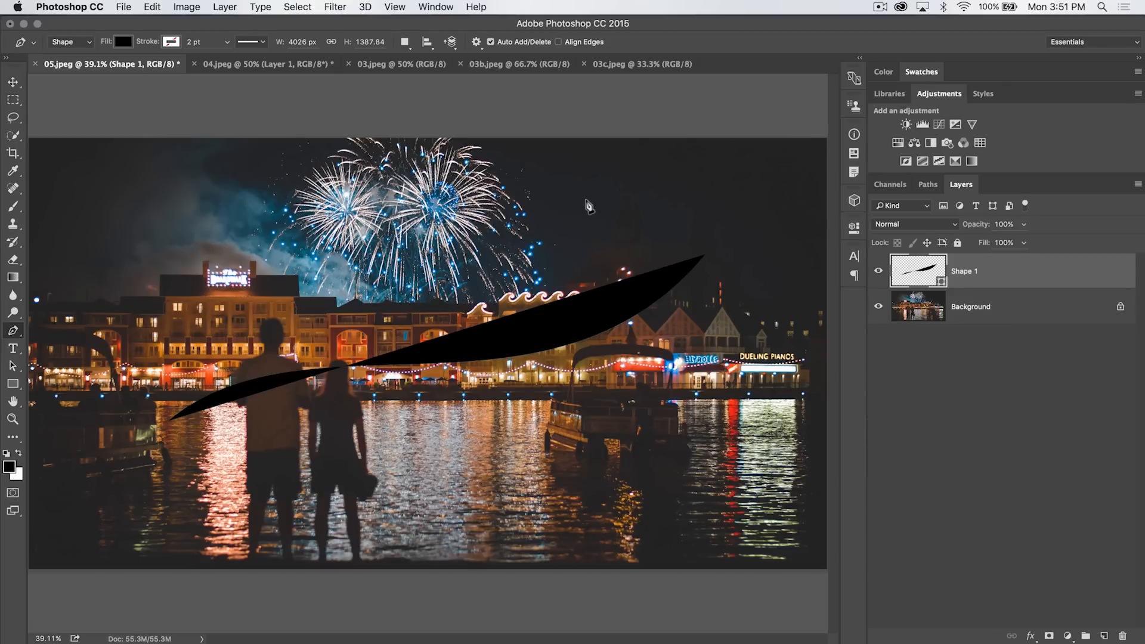
mouse_move(970, 276)
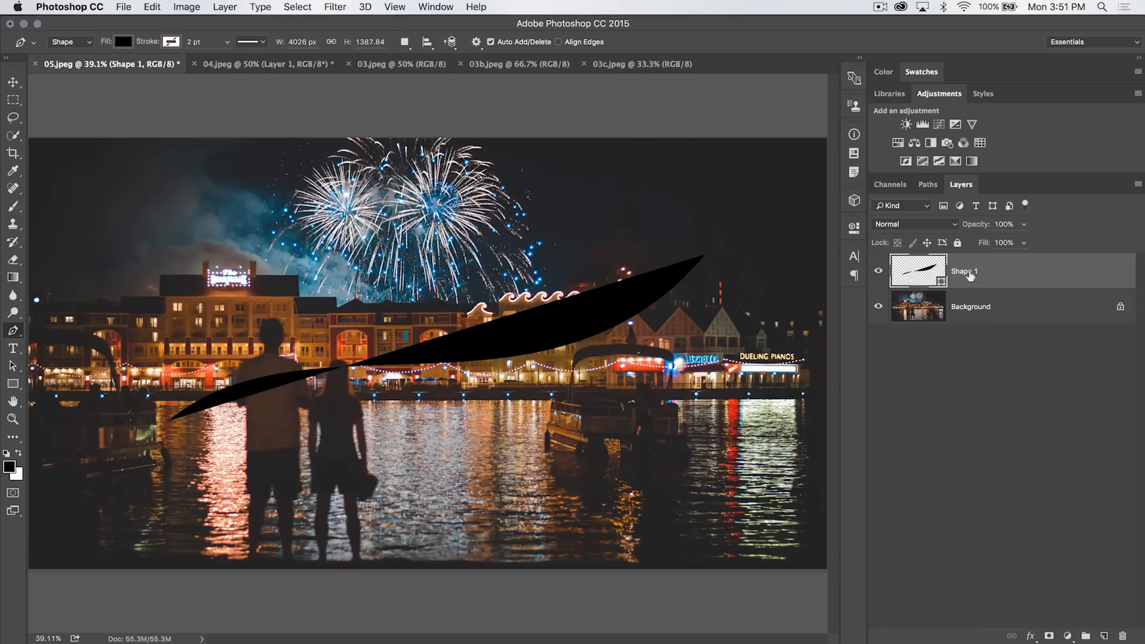
mouse_move(704, 277)
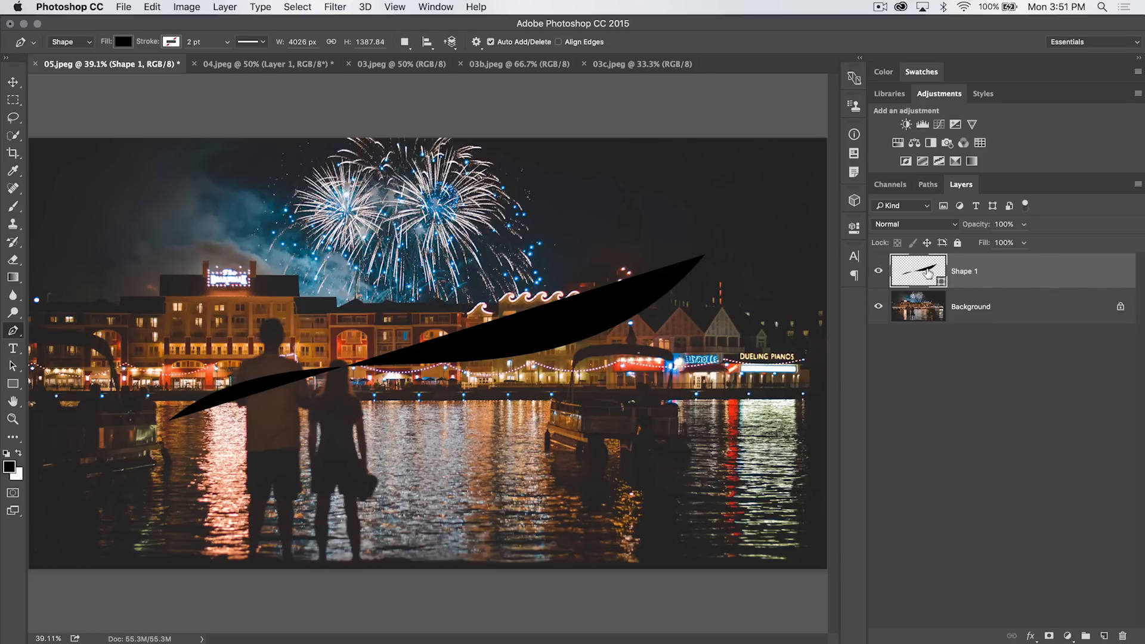
click(122, 41)
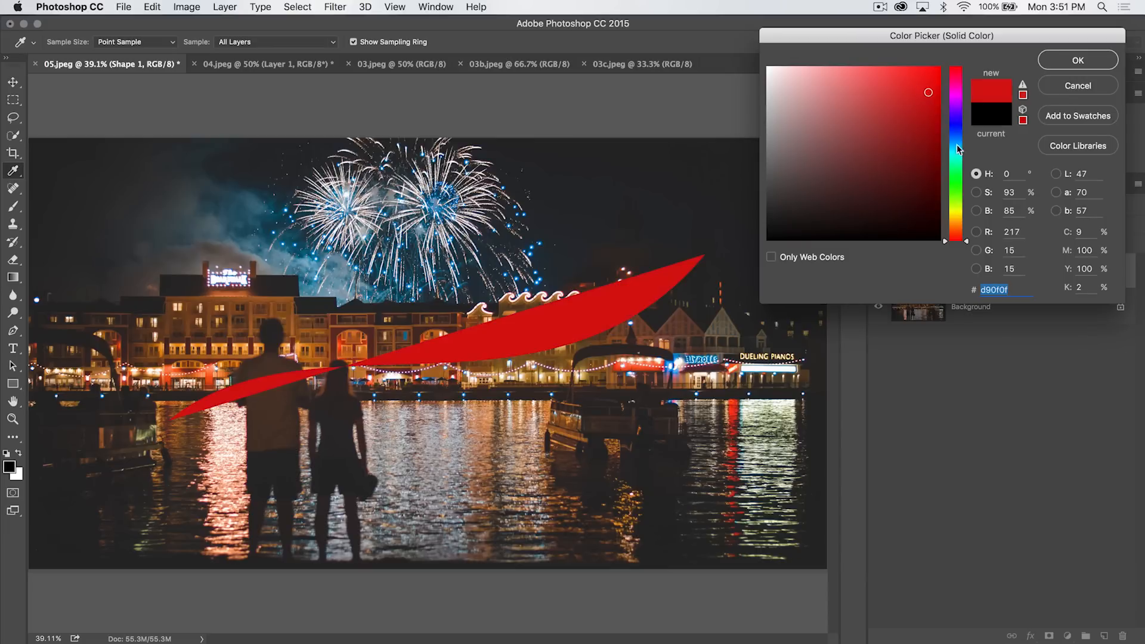
click(1077, 60)
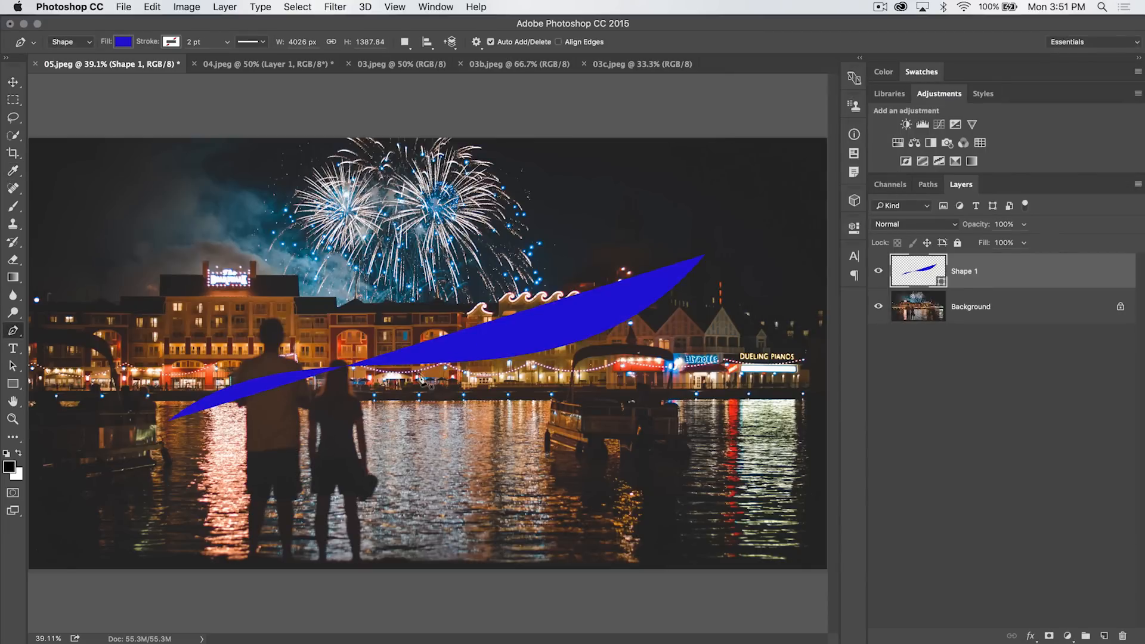
mouse_move(844, 296)
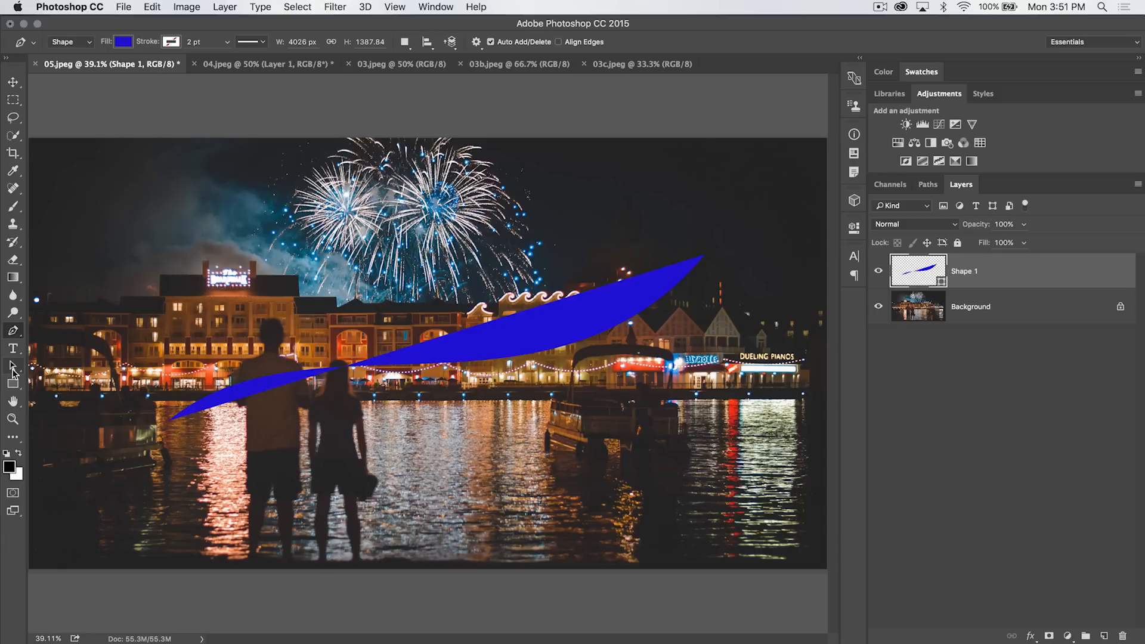
Pick the Path Selection Tool to Option-drag a copy of the swoosh upward.
click(12, 365)
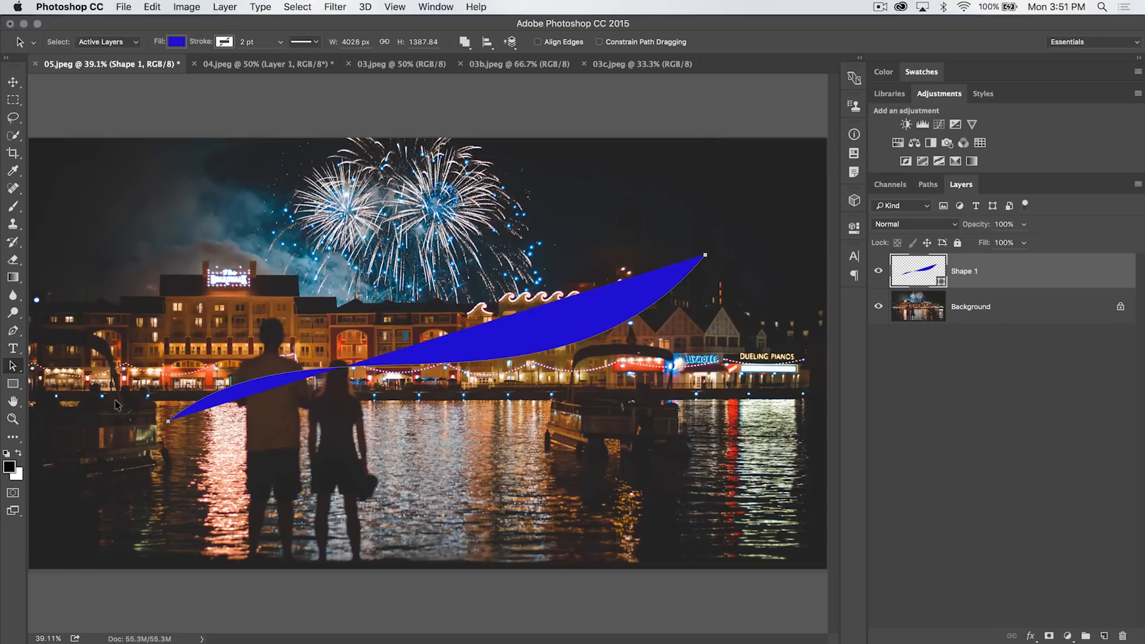
mouse_move(214, 303)
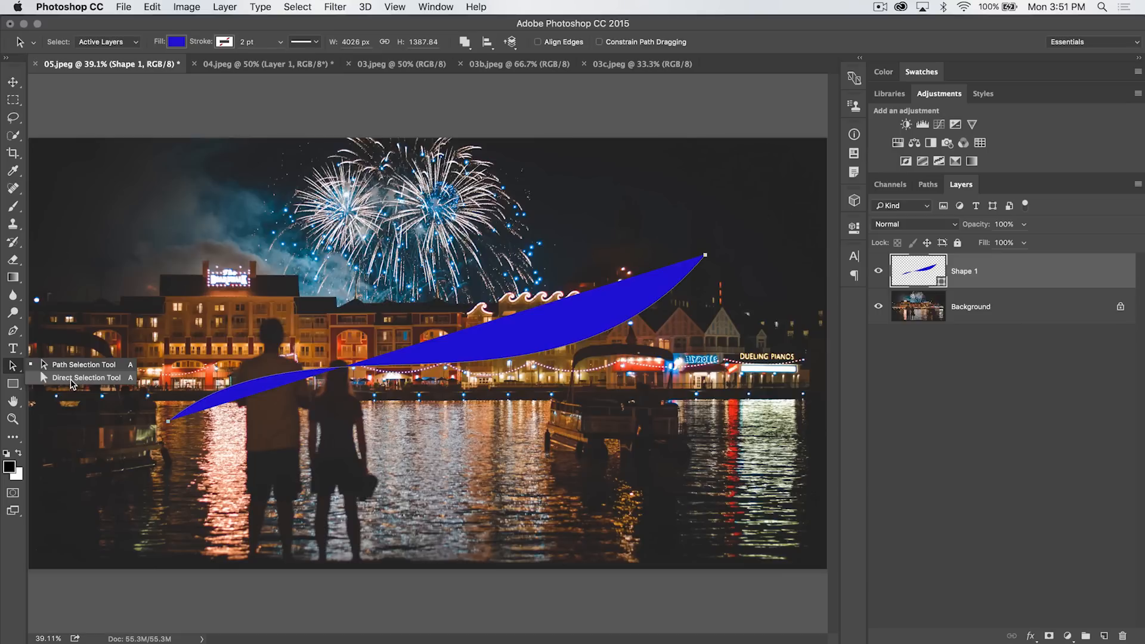
mouse_move(69, 368)
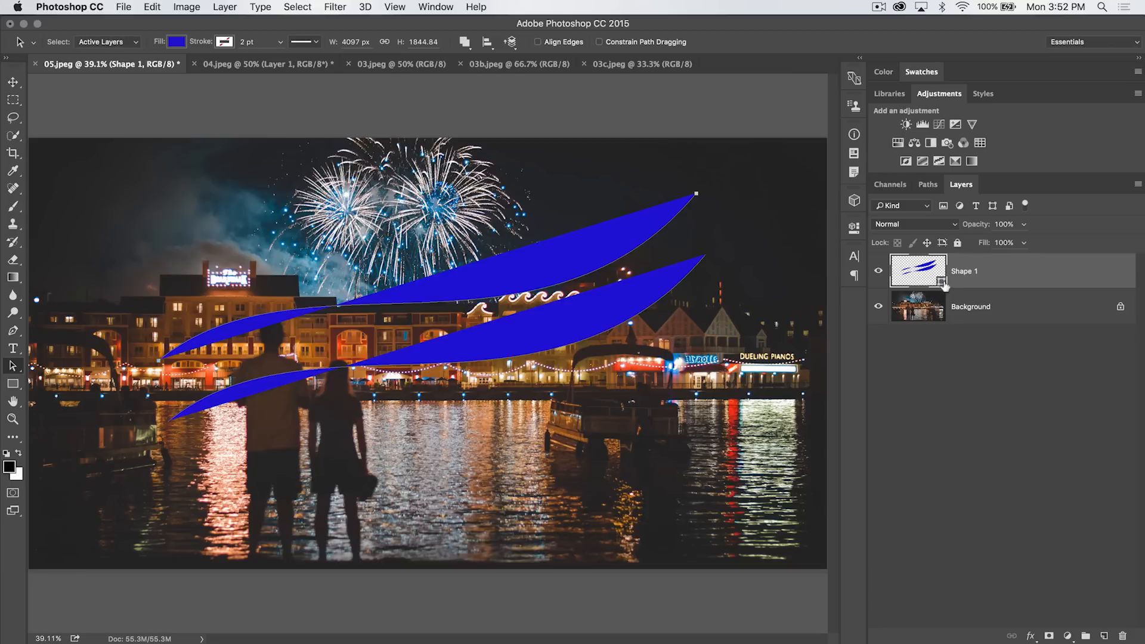
mouse_move(931, 184)
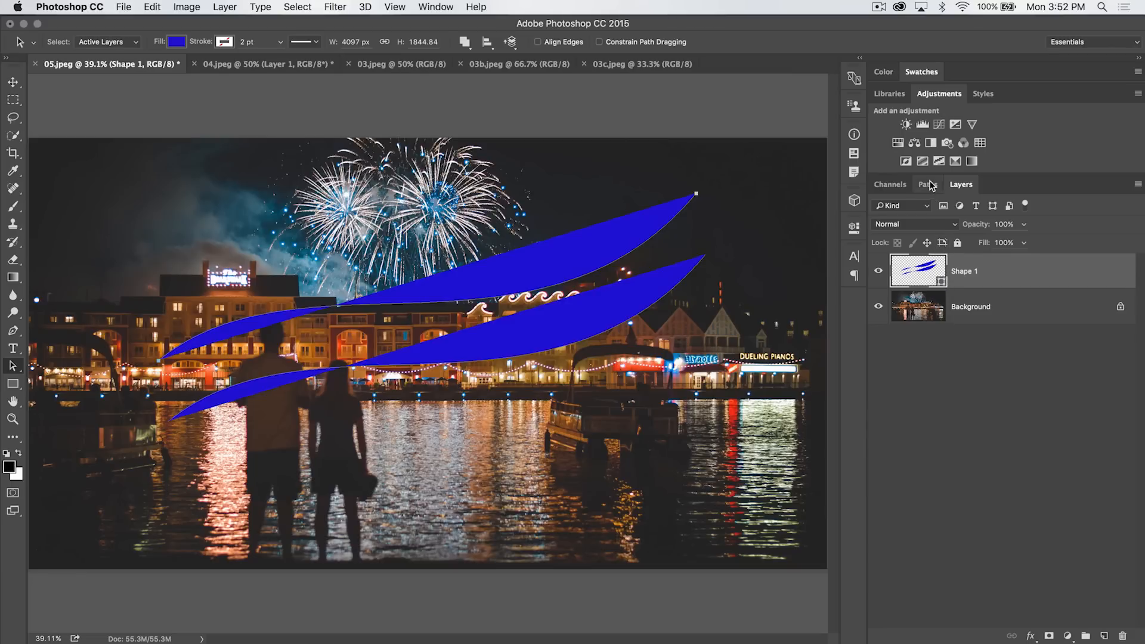
Create Path 1 in the Paths panel for swoosh outlines, then return to Layers.
click(928, 184)
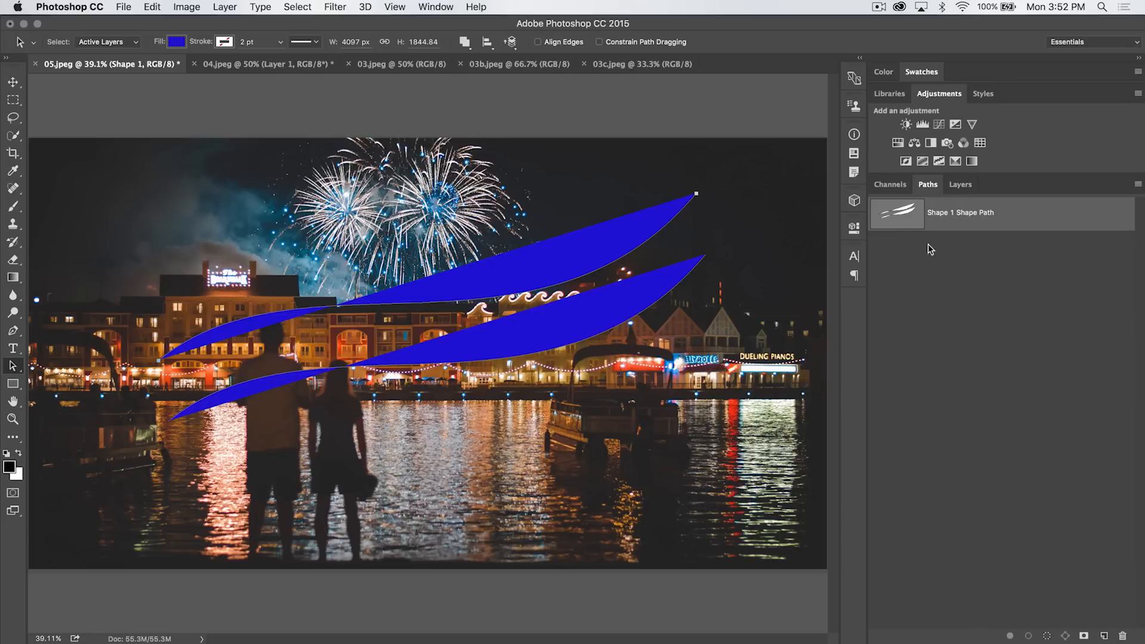
mouse_move(638, 266)
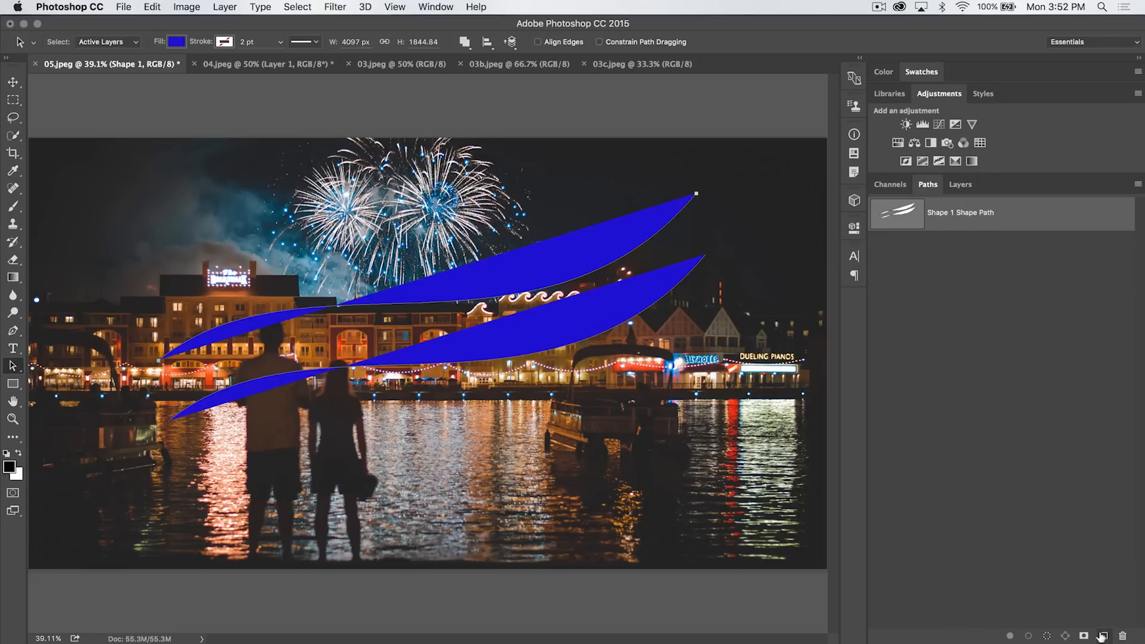
click(1102, 634)
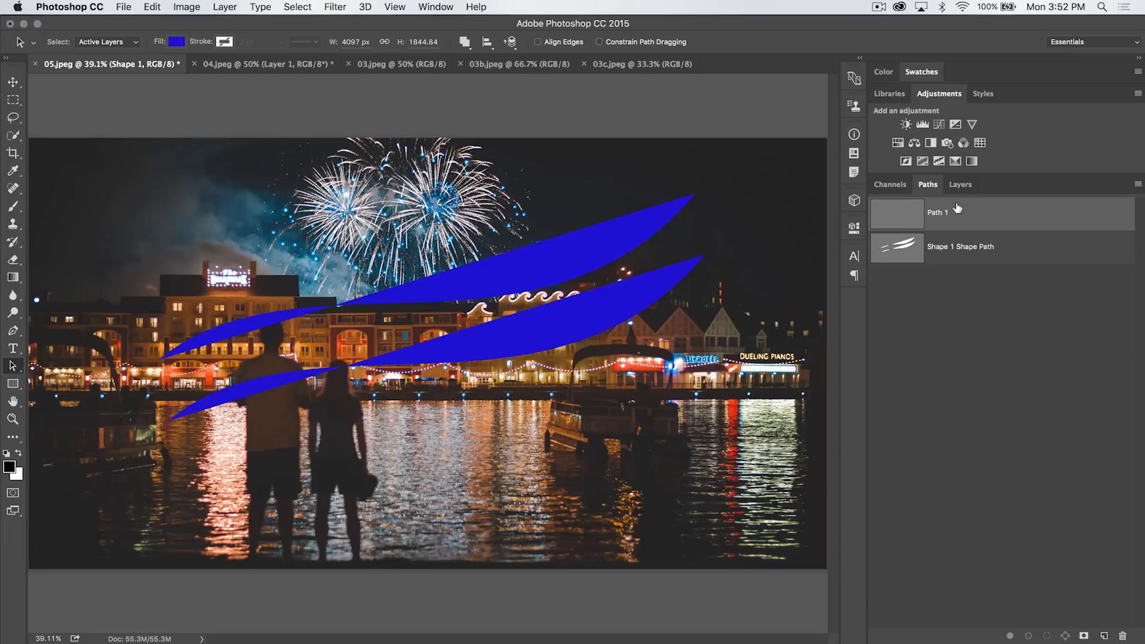
click(950, 212)
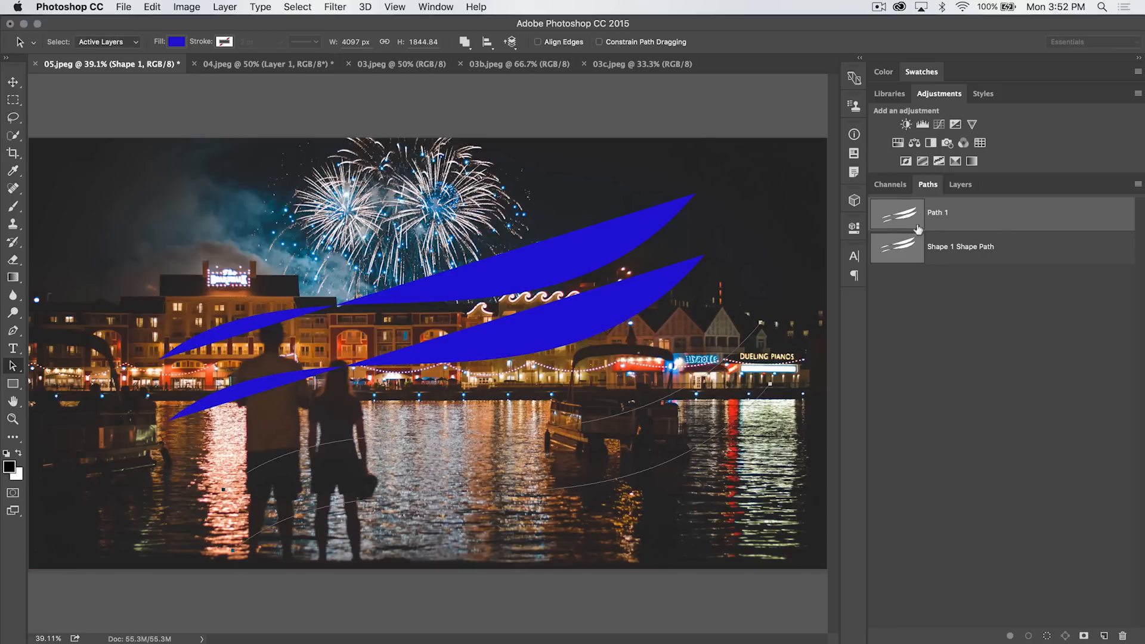
click(961, 185)
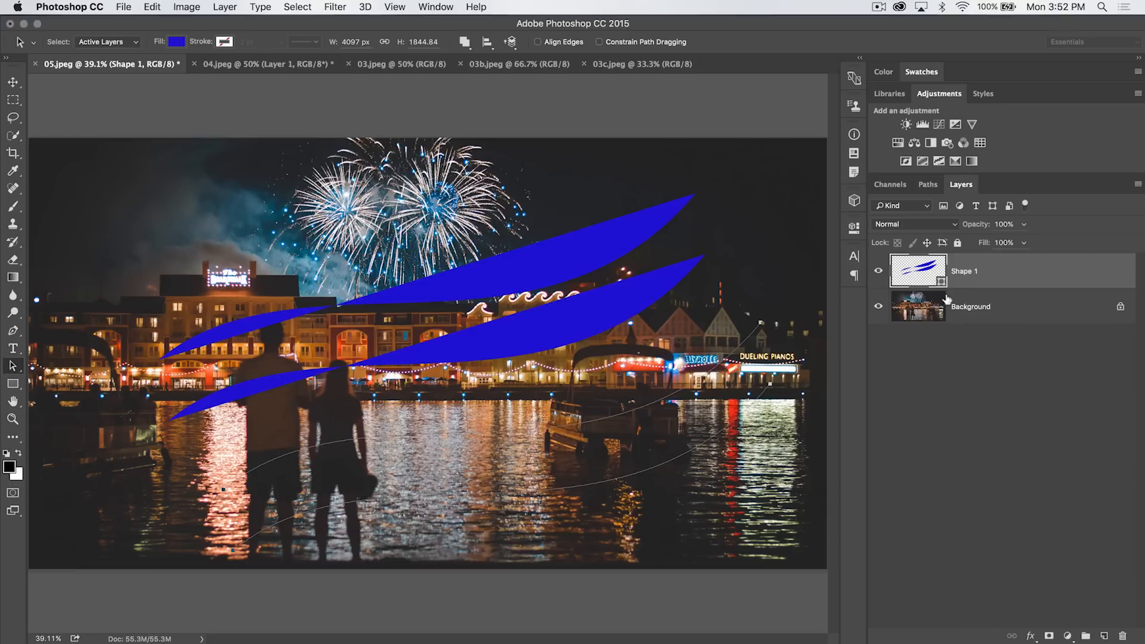
mouse_move(937, 204)
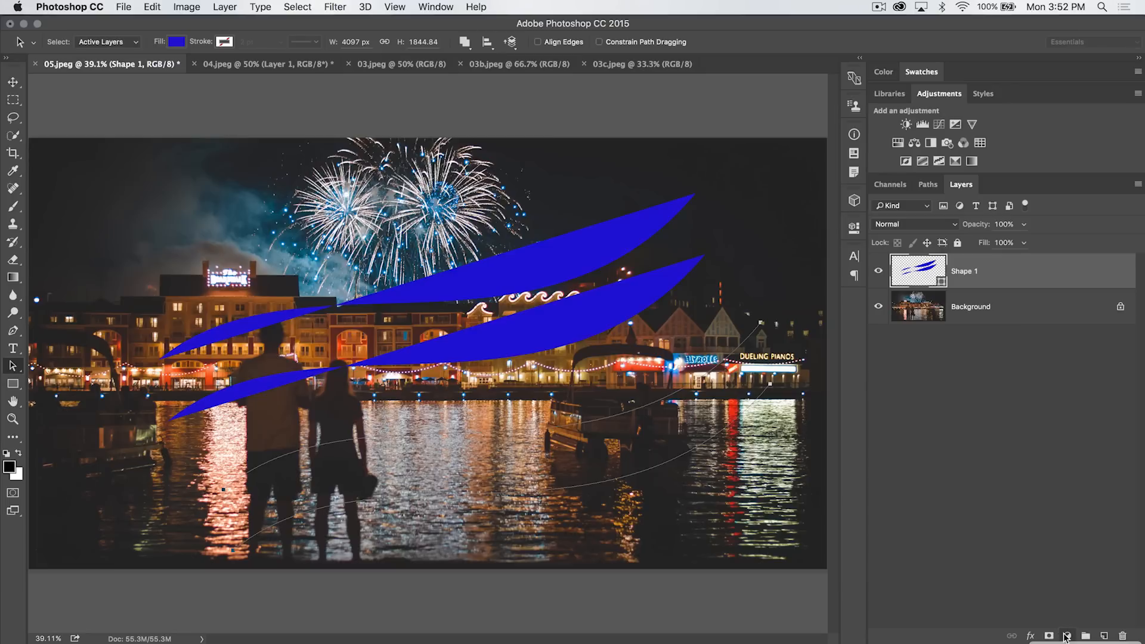
mouse_move(608, 97)
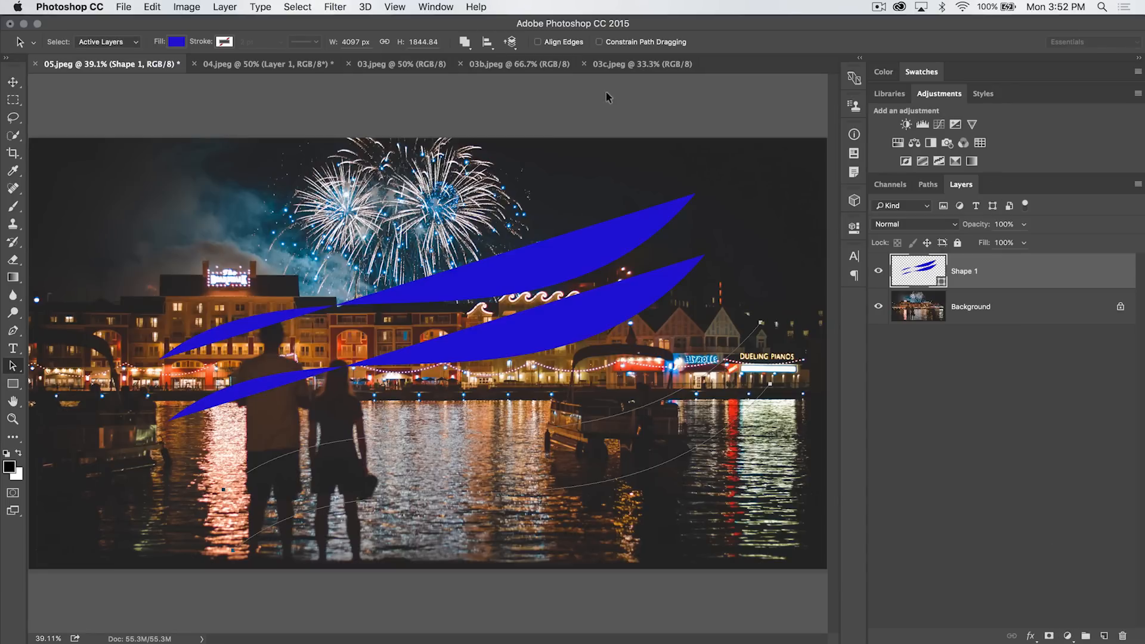
Add a Solid Color fill layer in red #d11414 over the black swooshes.
click(225, 7)
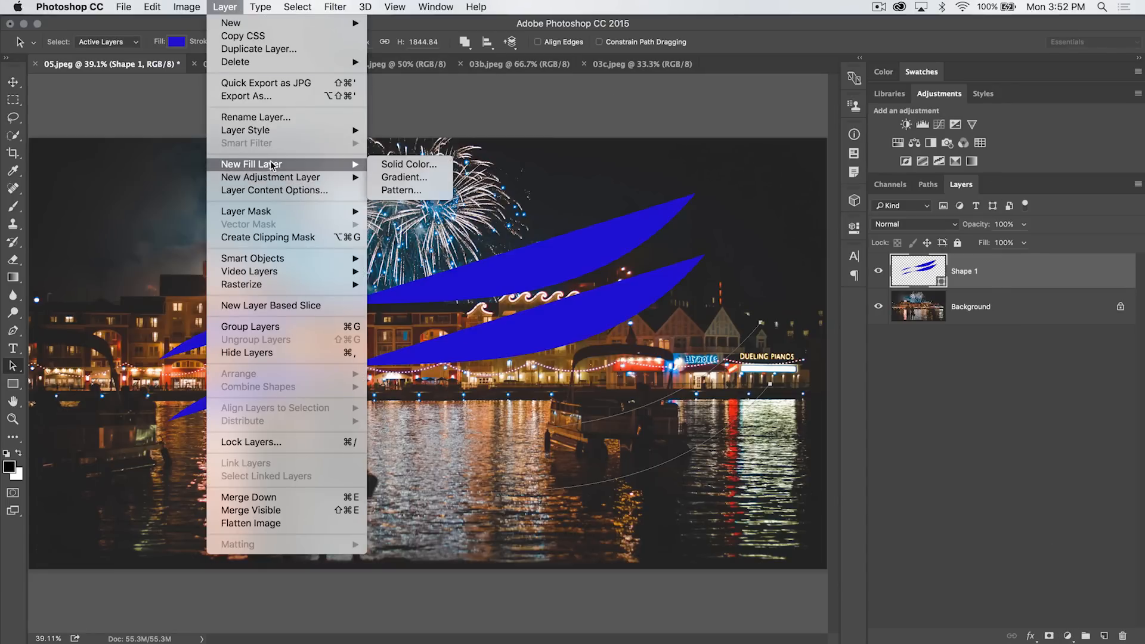
click(410, 164)
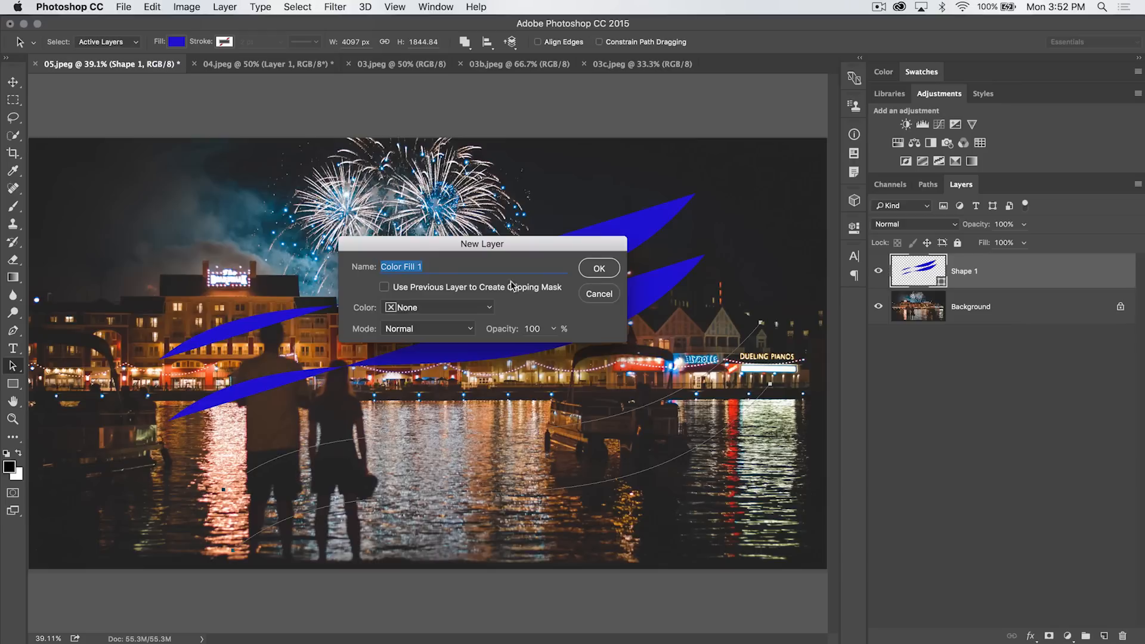
click(598, 268)
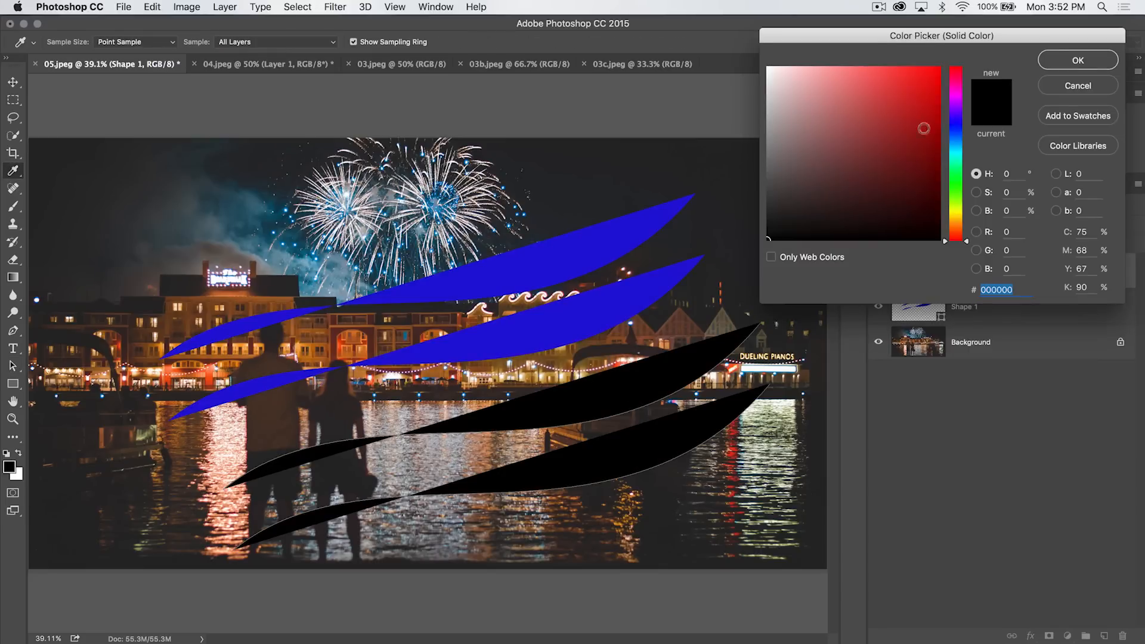
click(924, 97)
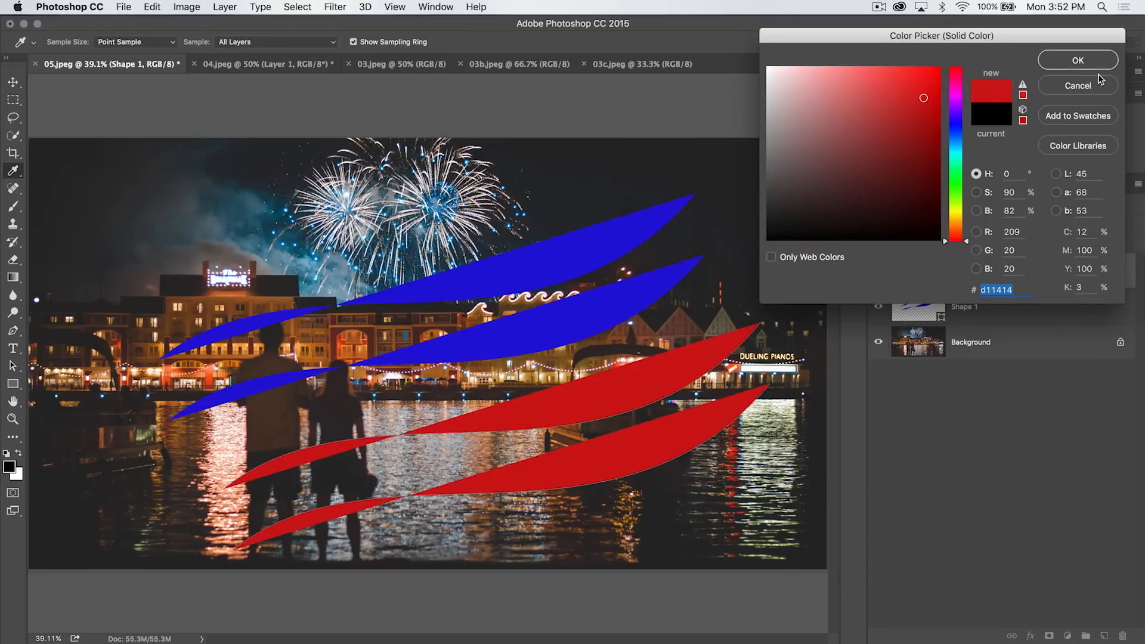
click(1077, 60)
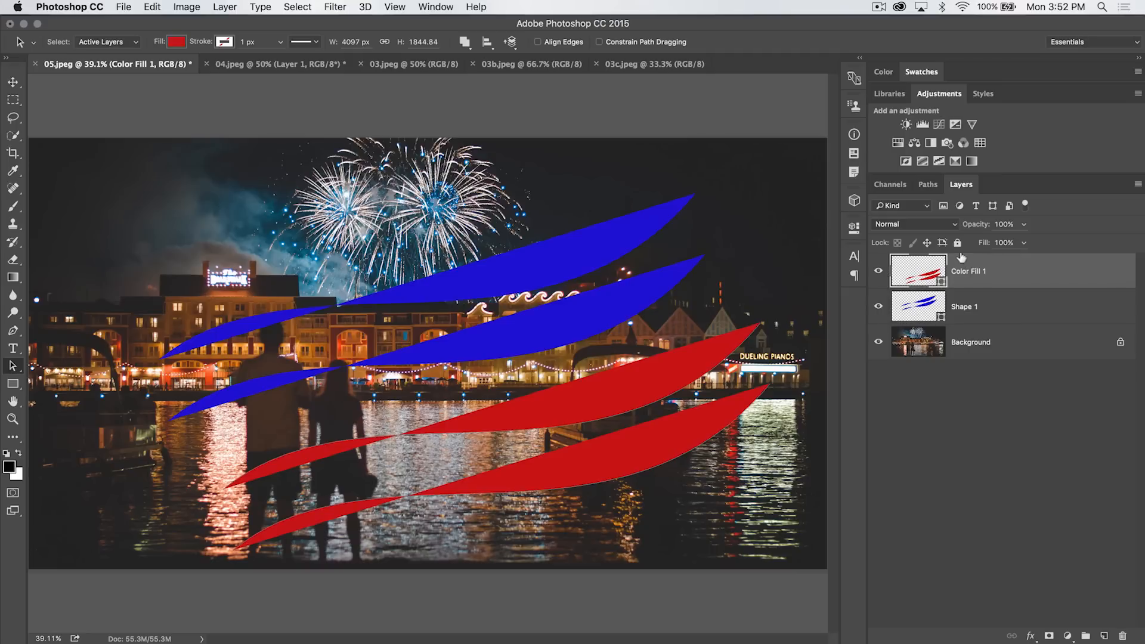
click(928, 185)
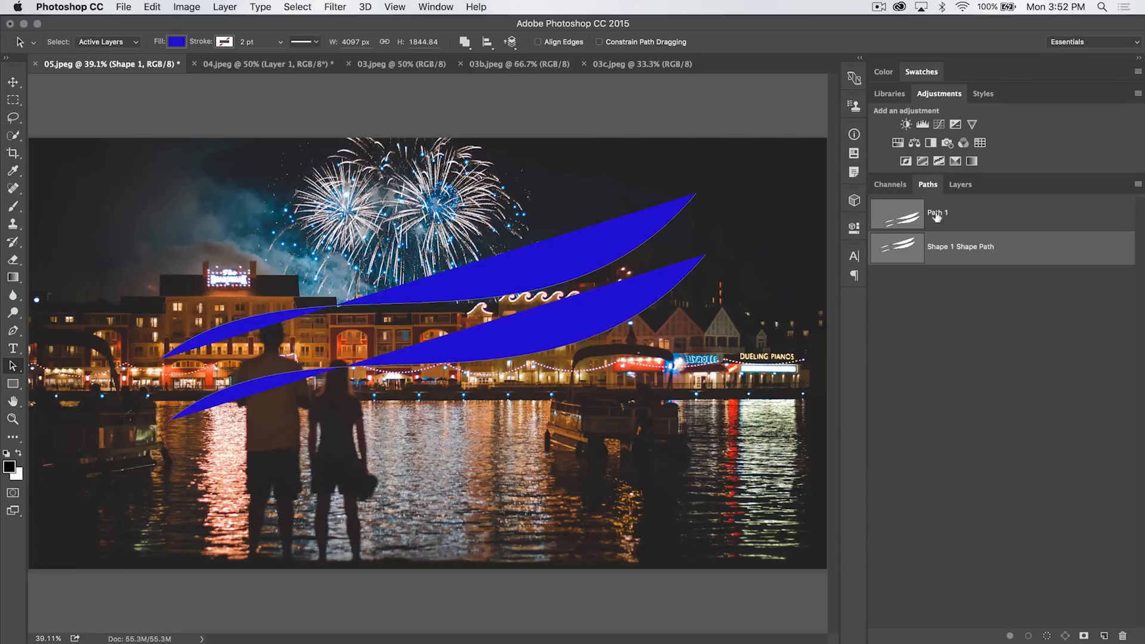
Delete Path 1 in the Paths panel and return to the Layers panel.
click(950, 212)
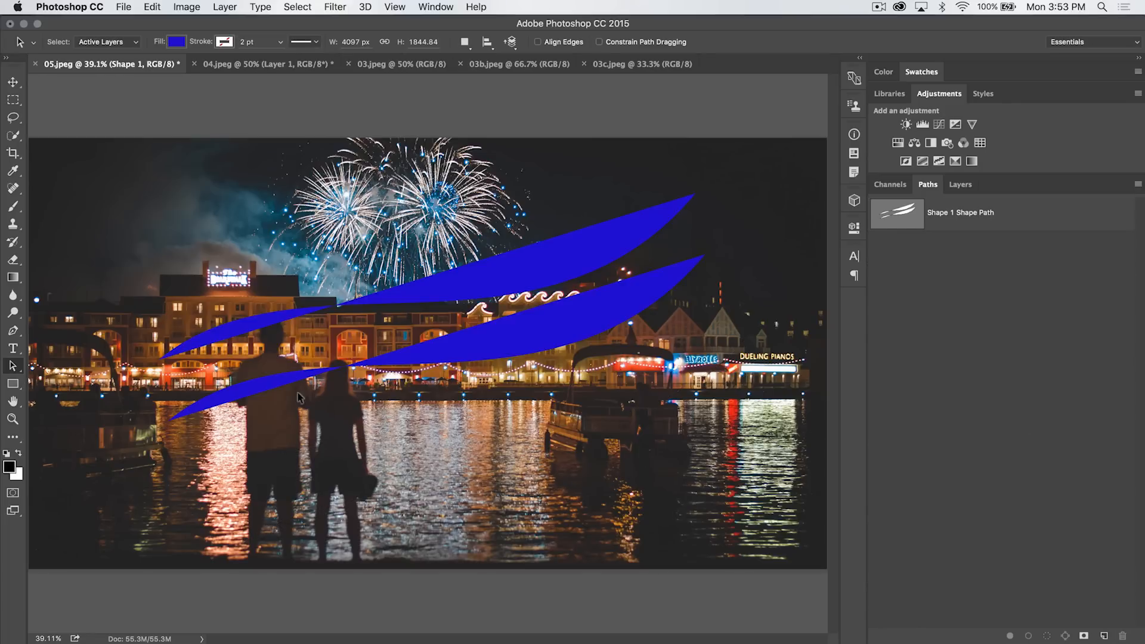
click(961, 185)
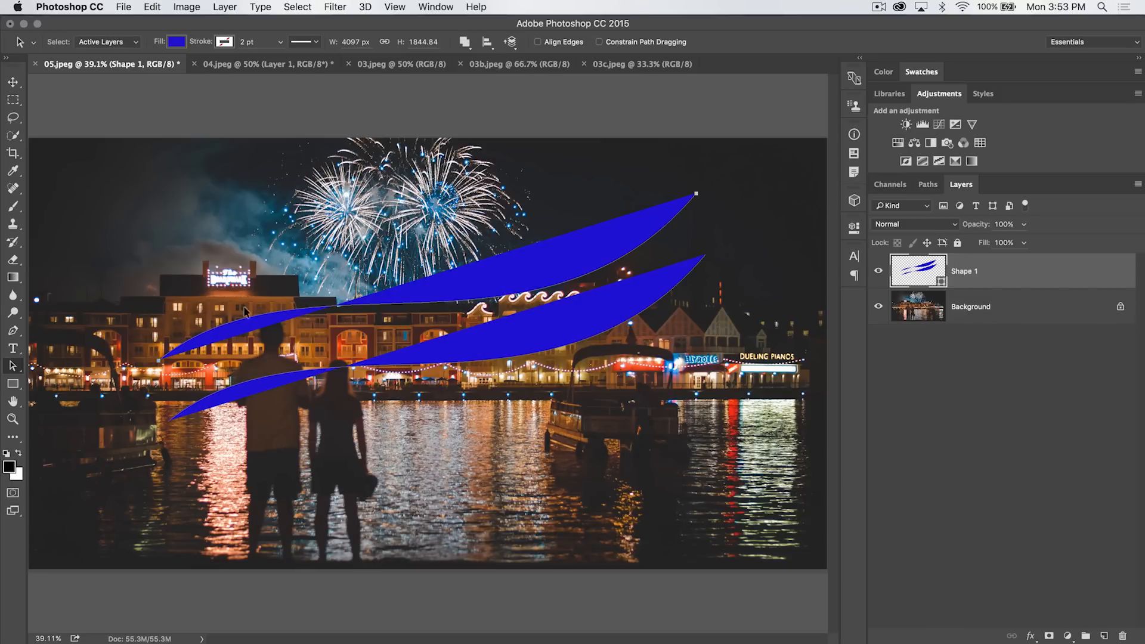
mouse_move(535, 130)
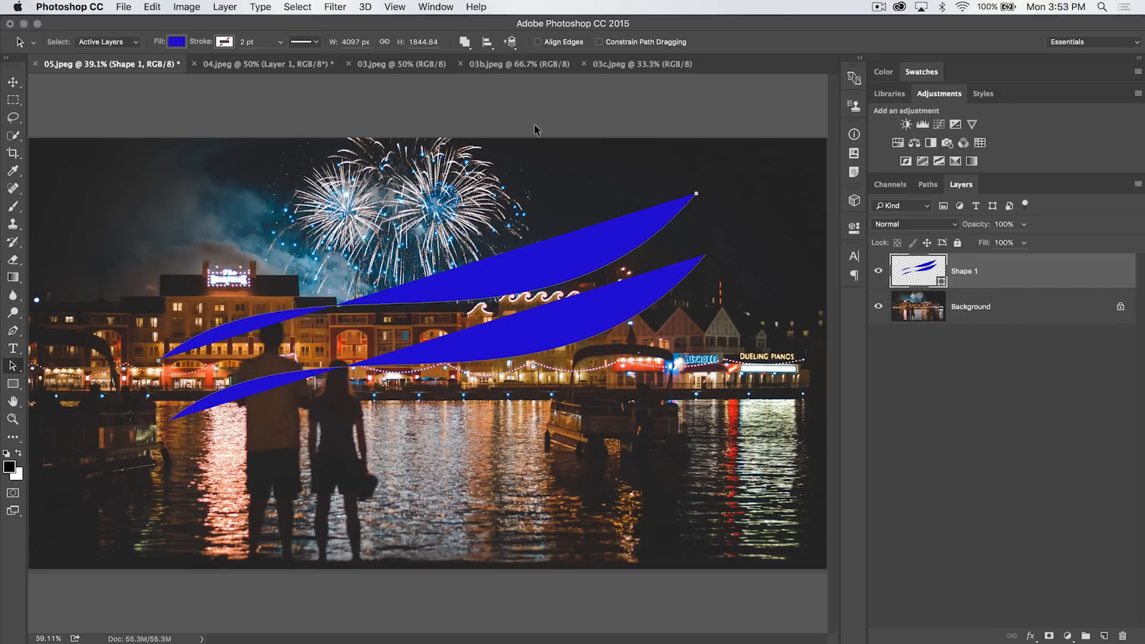
Set Shape 1's fill to a bright light blue swatch in the options bar.
click(176, 41)
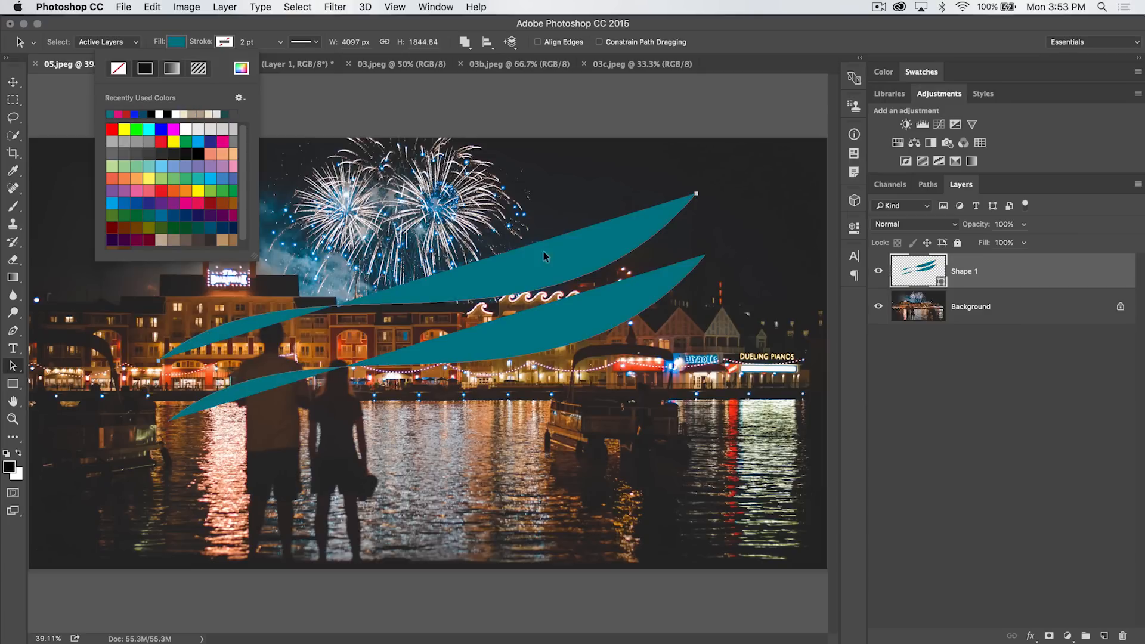
mouse_move(672, 284)
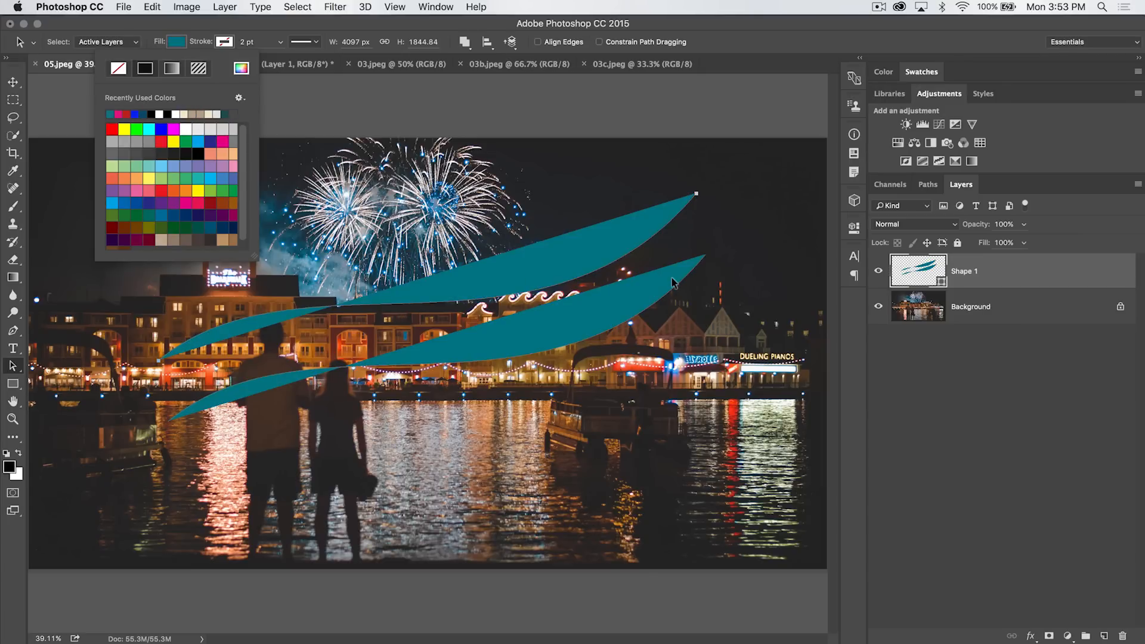
mouse_move(946, 290)
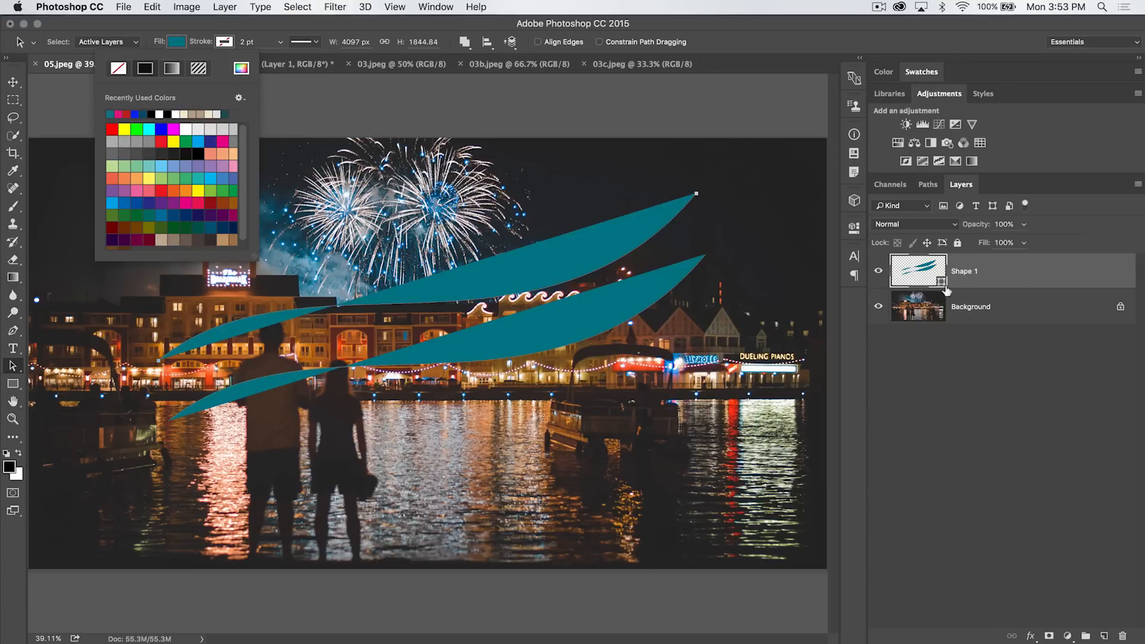
mouse_move(205, 341)
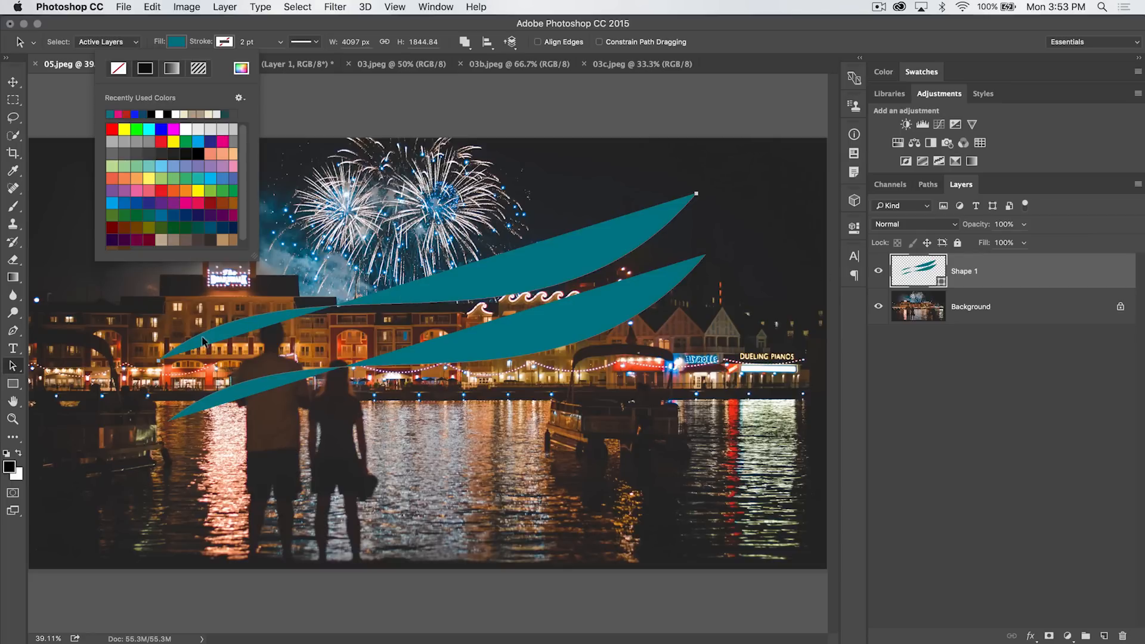
mouse_move(193, 135)
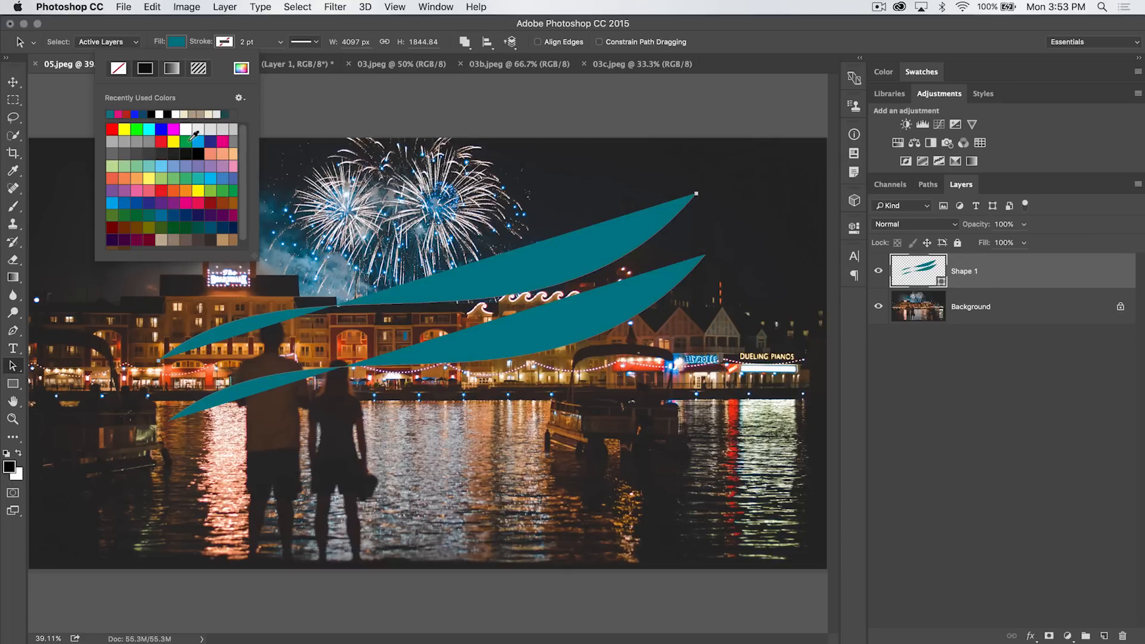
mouse_move(619, 256)
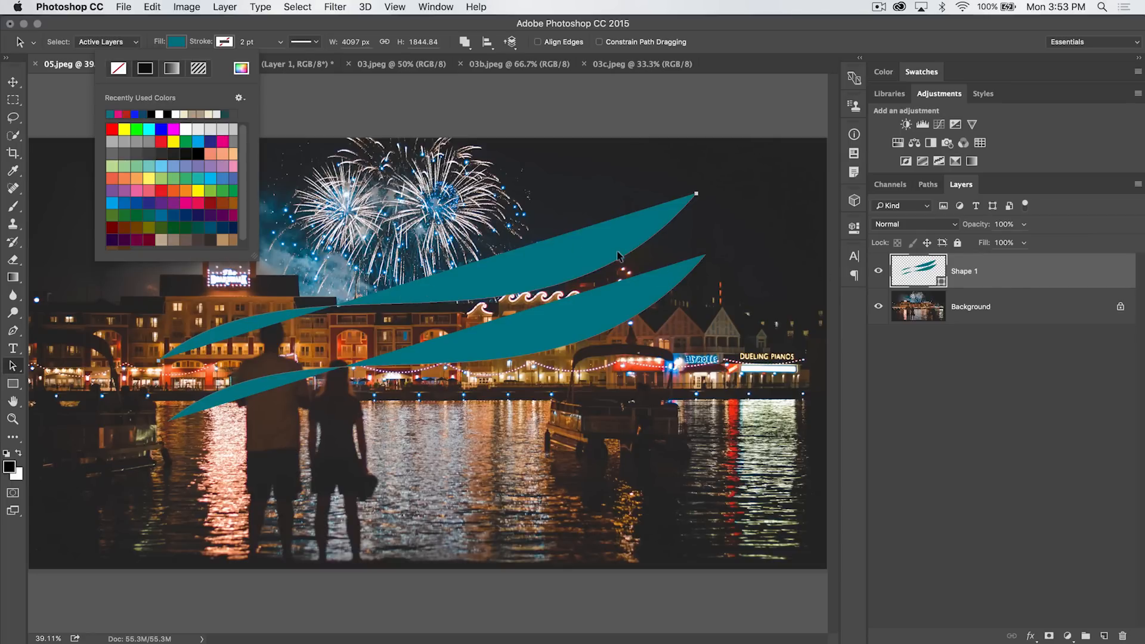
mouse_move(935, 272)
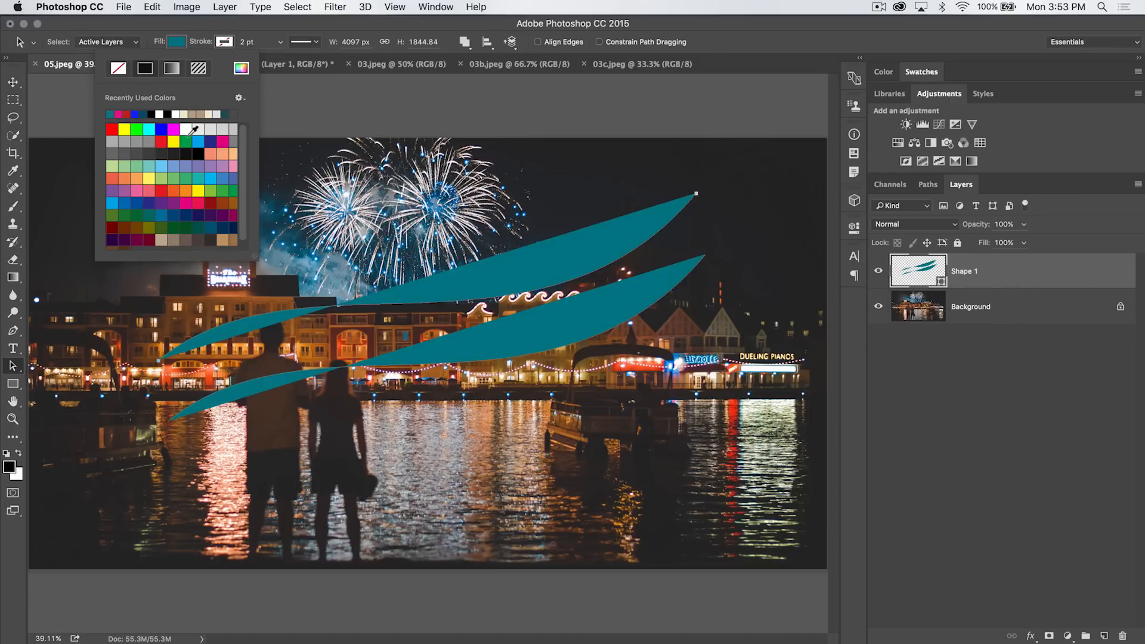
click(111, 114)
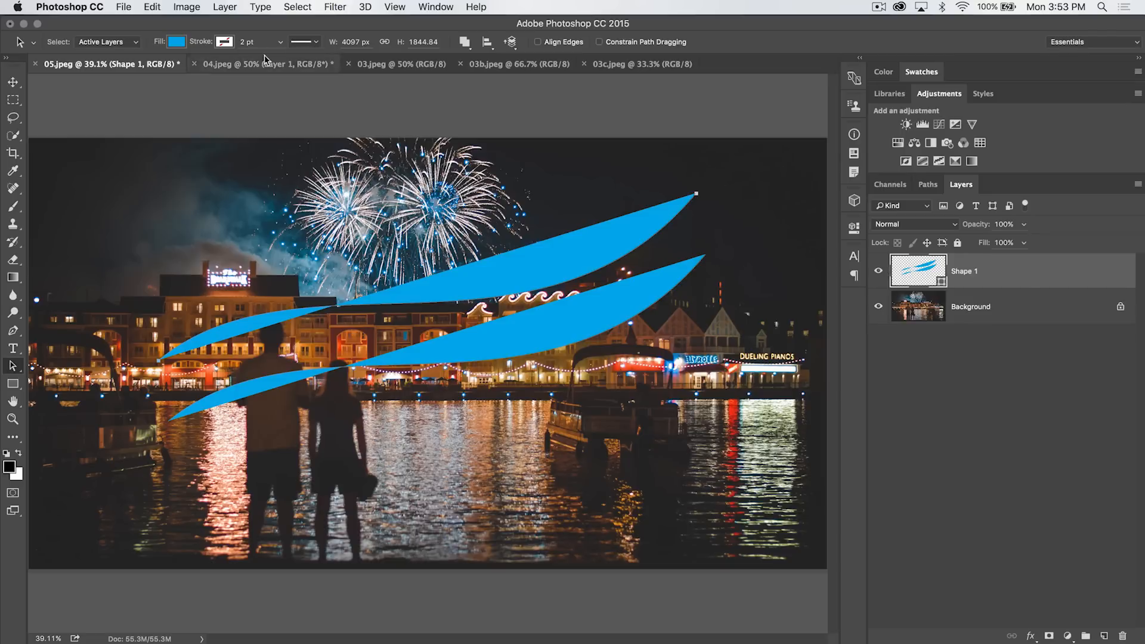
click(303, 41)
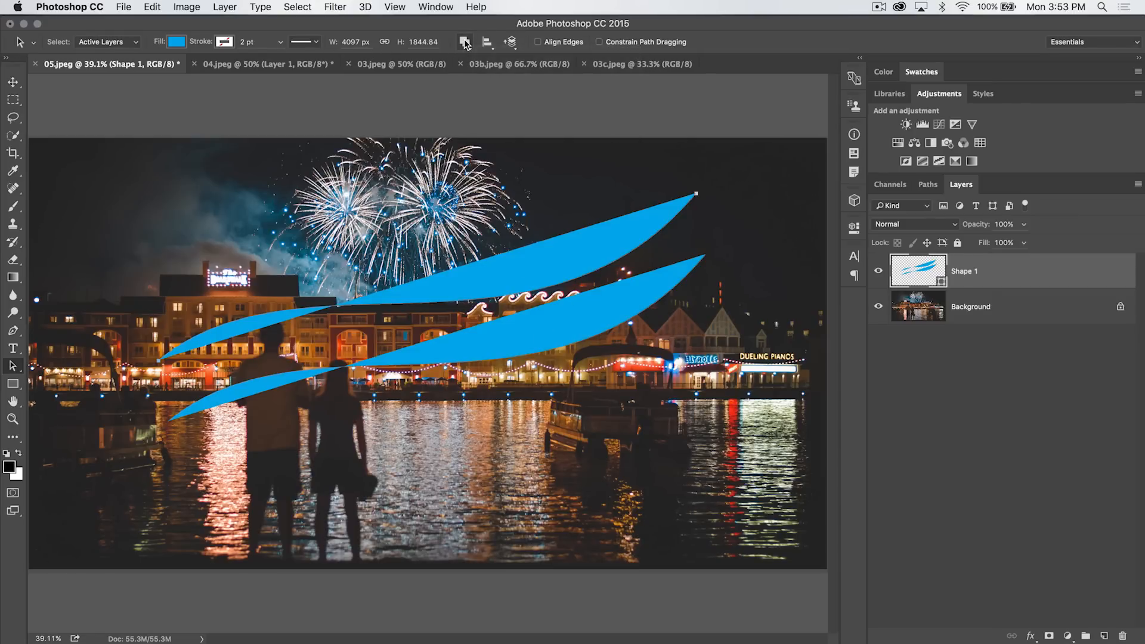
mouse_move(465, 42)
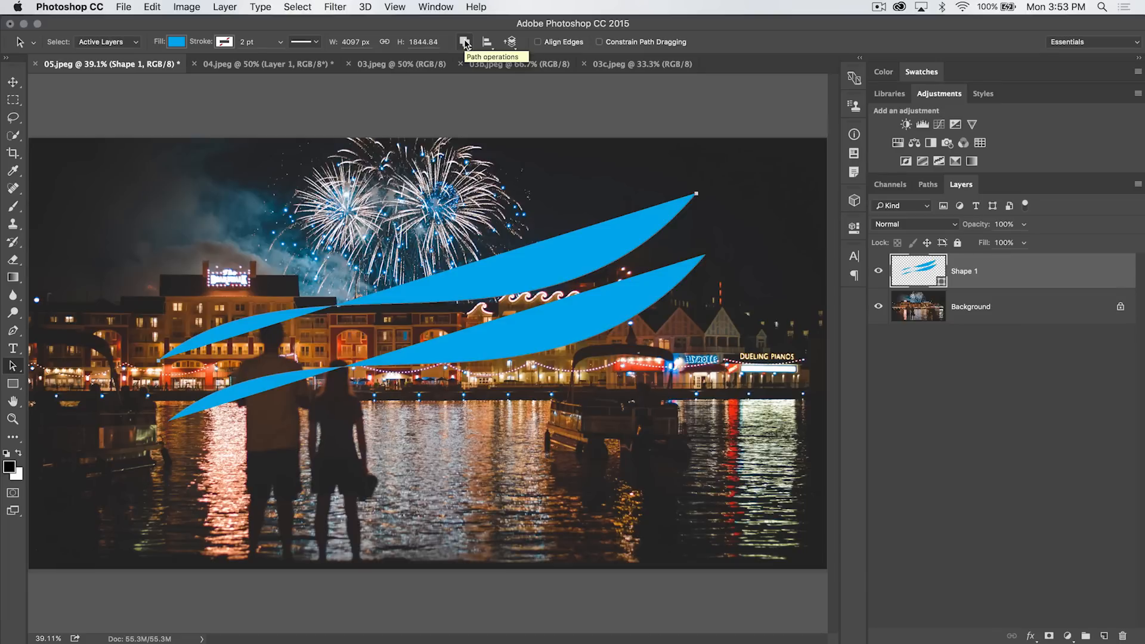
Apply Subtract Front Shape to the top swoosh, leaving only its outline.
click(465, 41)
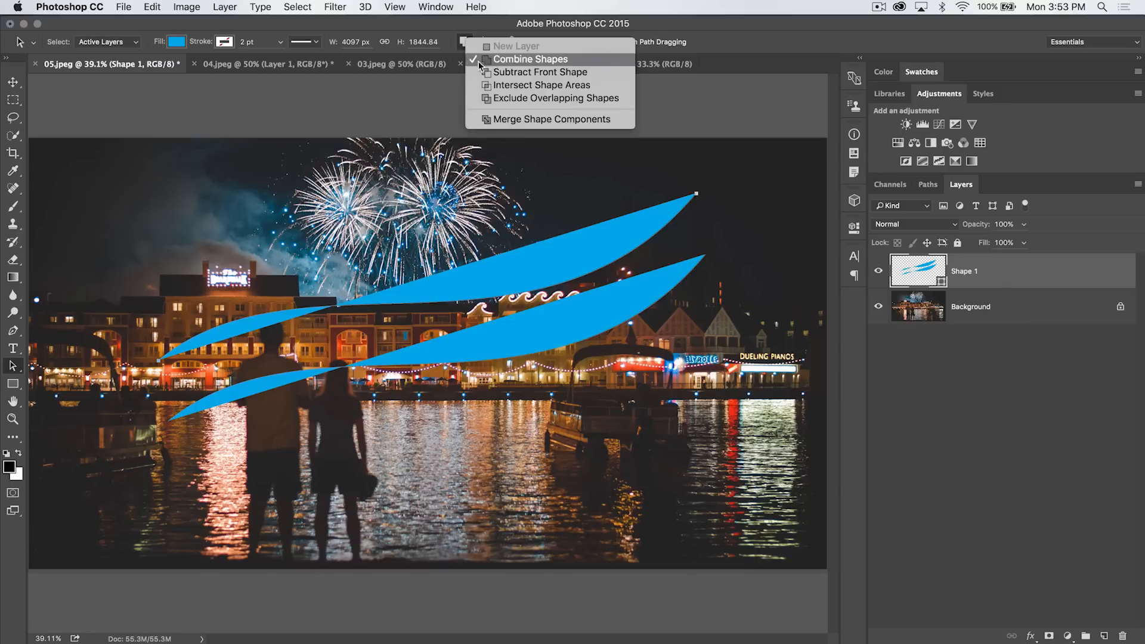
mouse_move(497, 64)
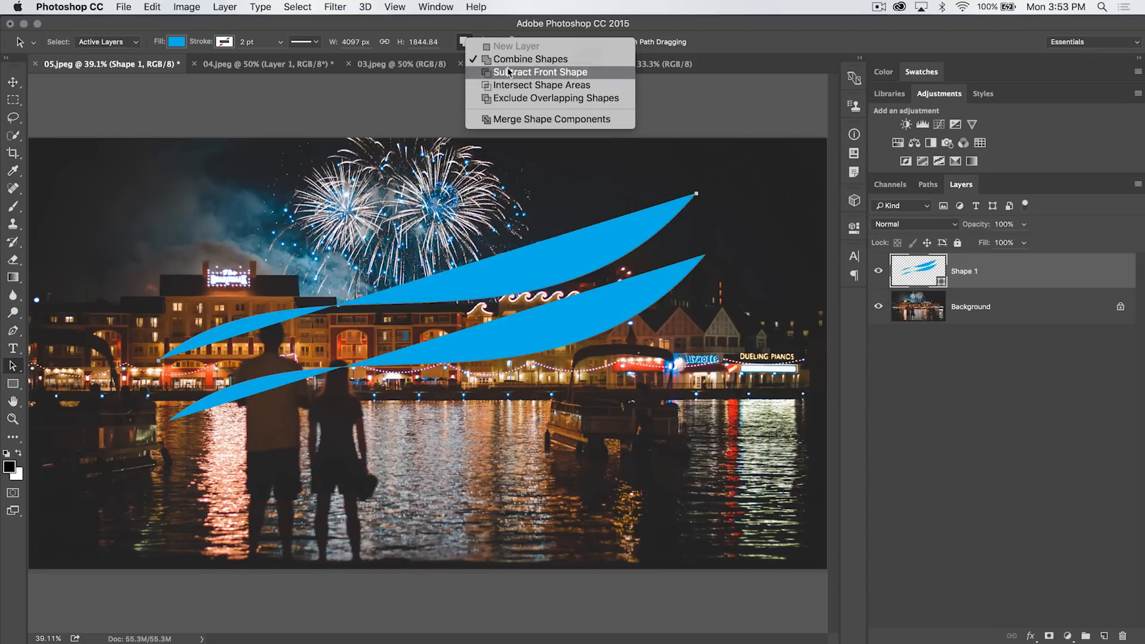
mouse_move(513, 45)
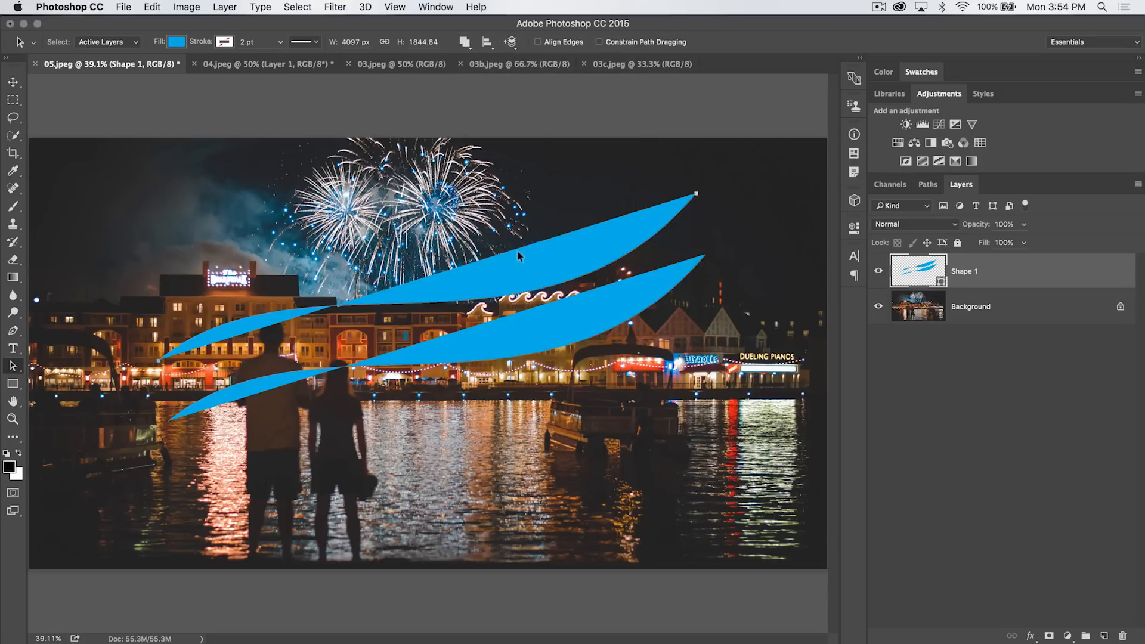
click(466, 41)
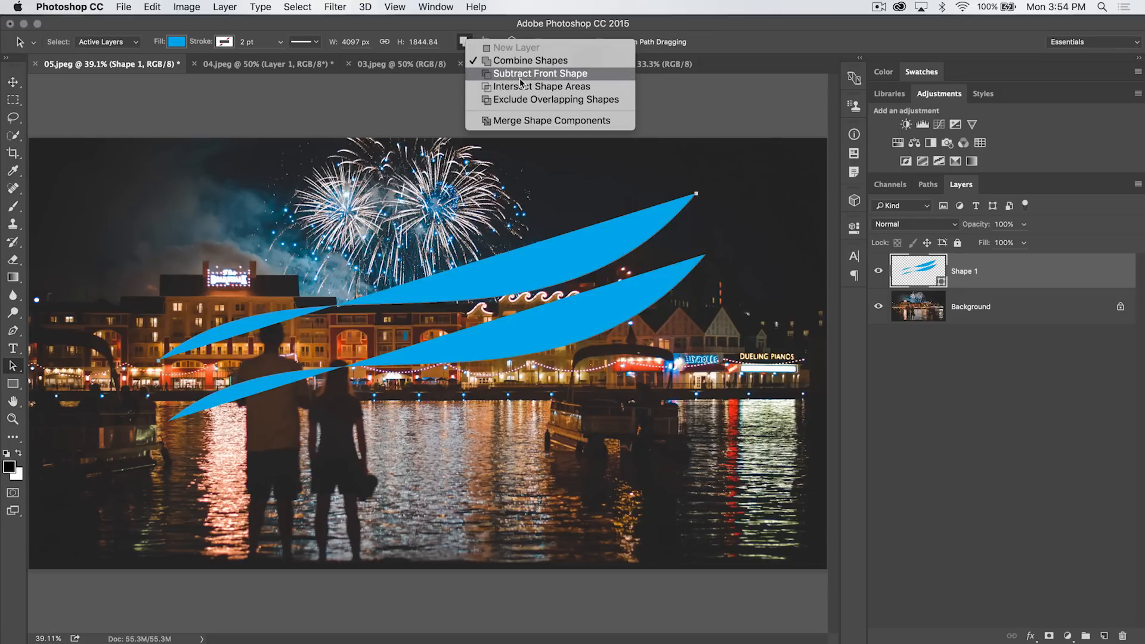
click(541, 73)
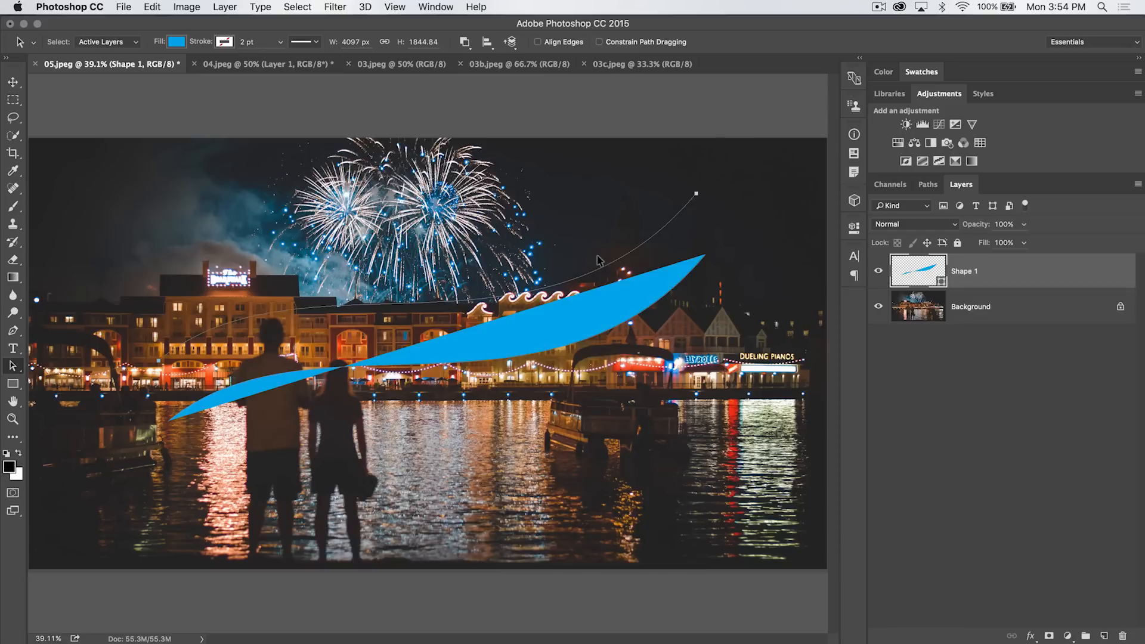
mouse_move(666, 228)
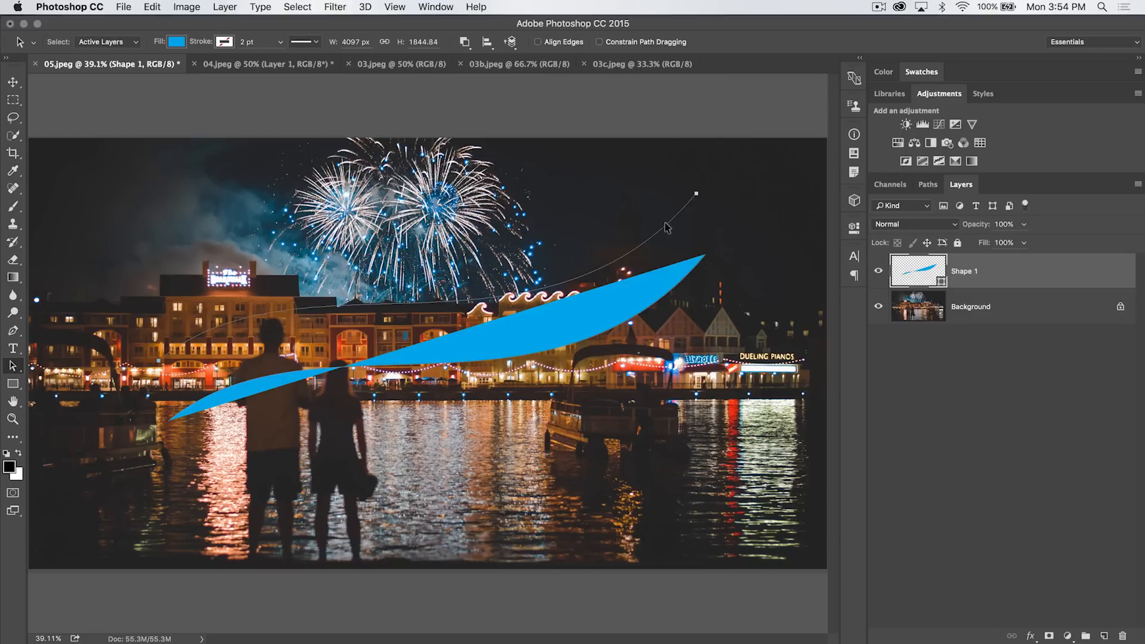
mouse_move(455, 47)
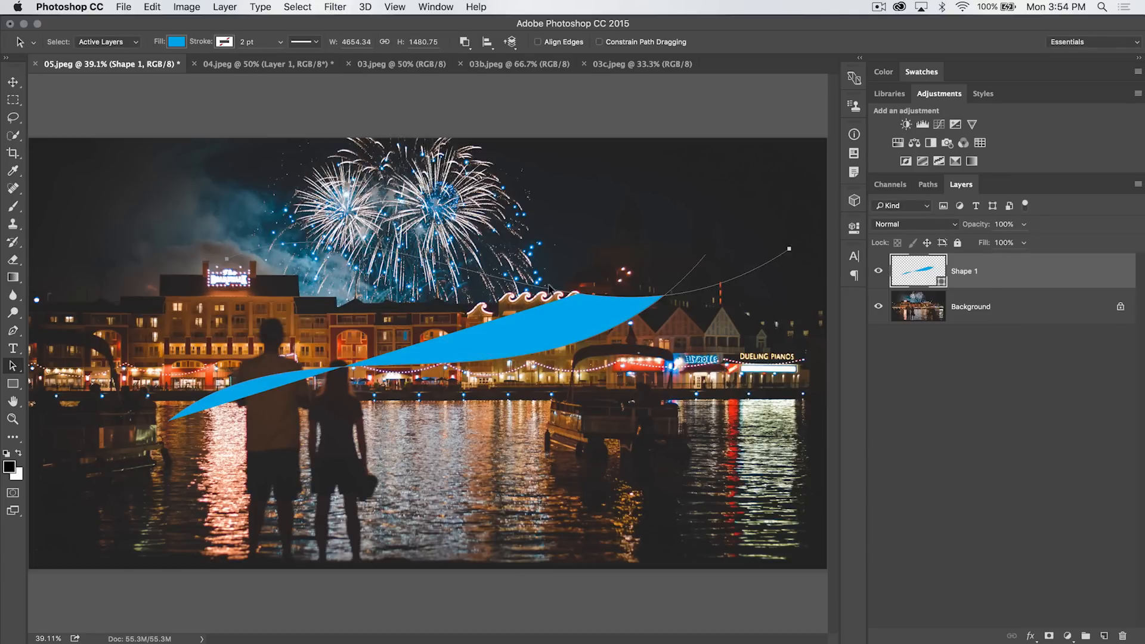
mouse_move(692, 271)
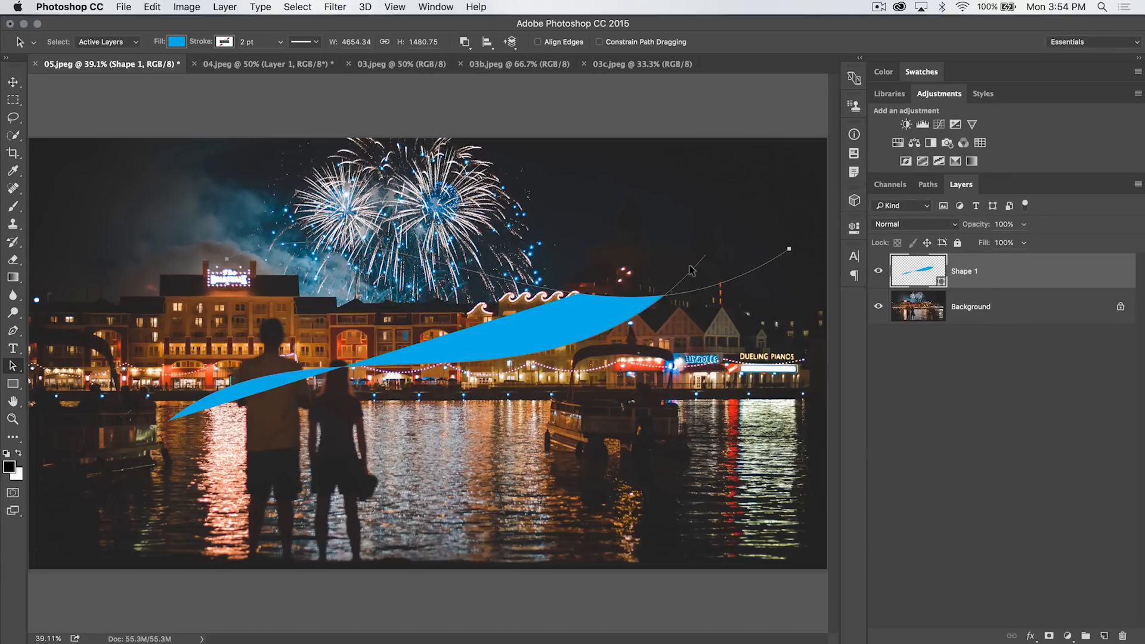
mouse_move(777, 239)
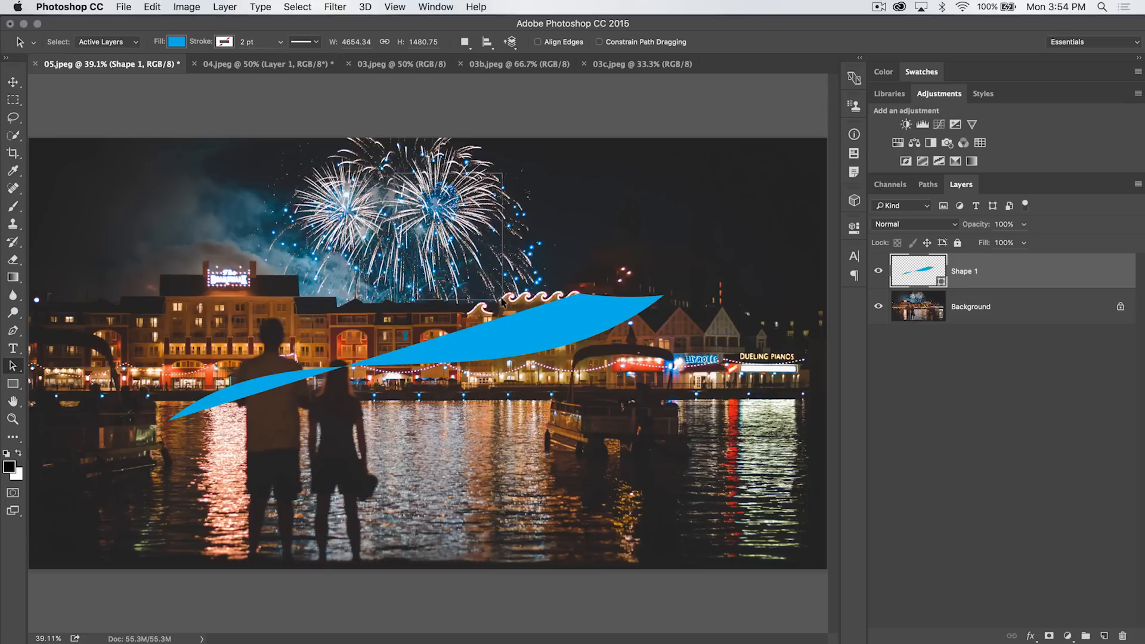
Try Intersect and Exclude on the two swooshes, then settle on Combine Shapes.
right_click(781, 336)
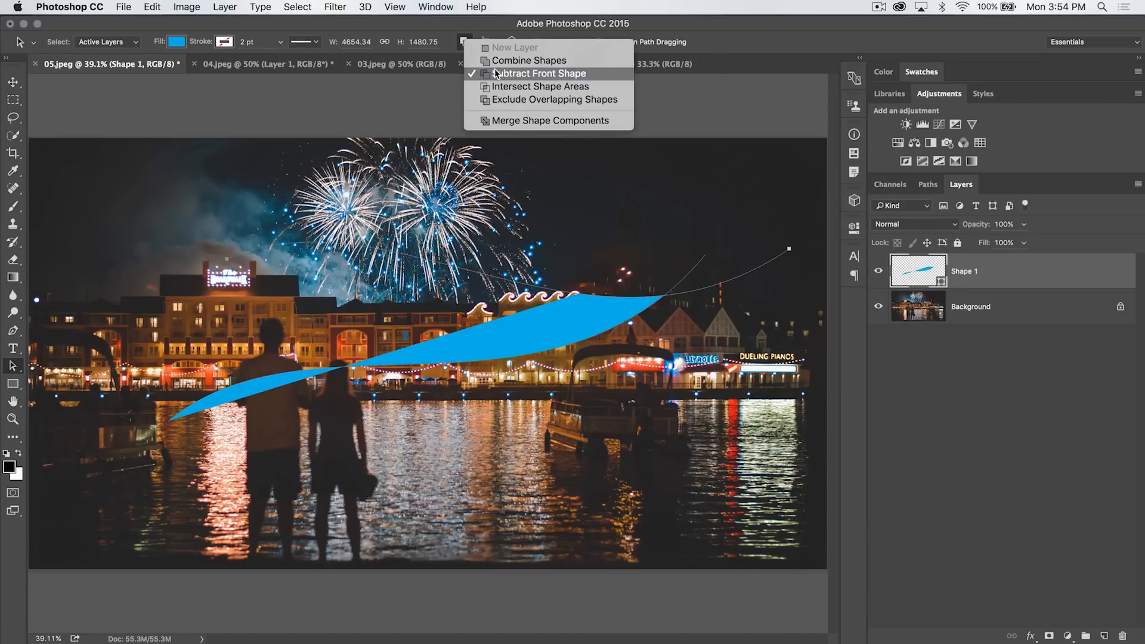
mouse_move(539, 86)
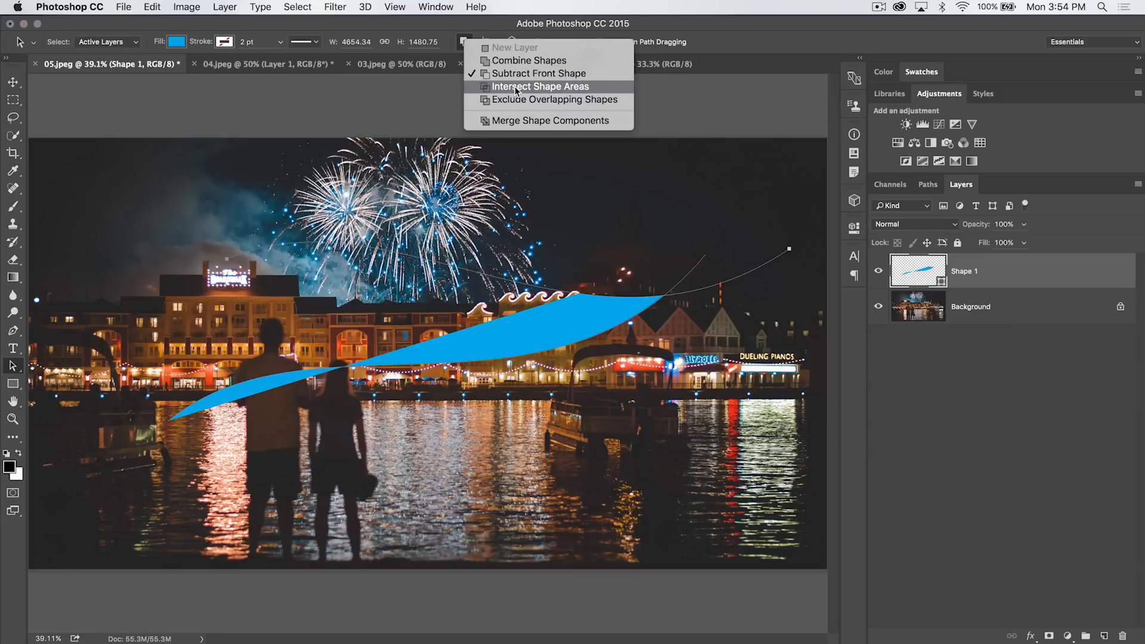
click(539, 86)
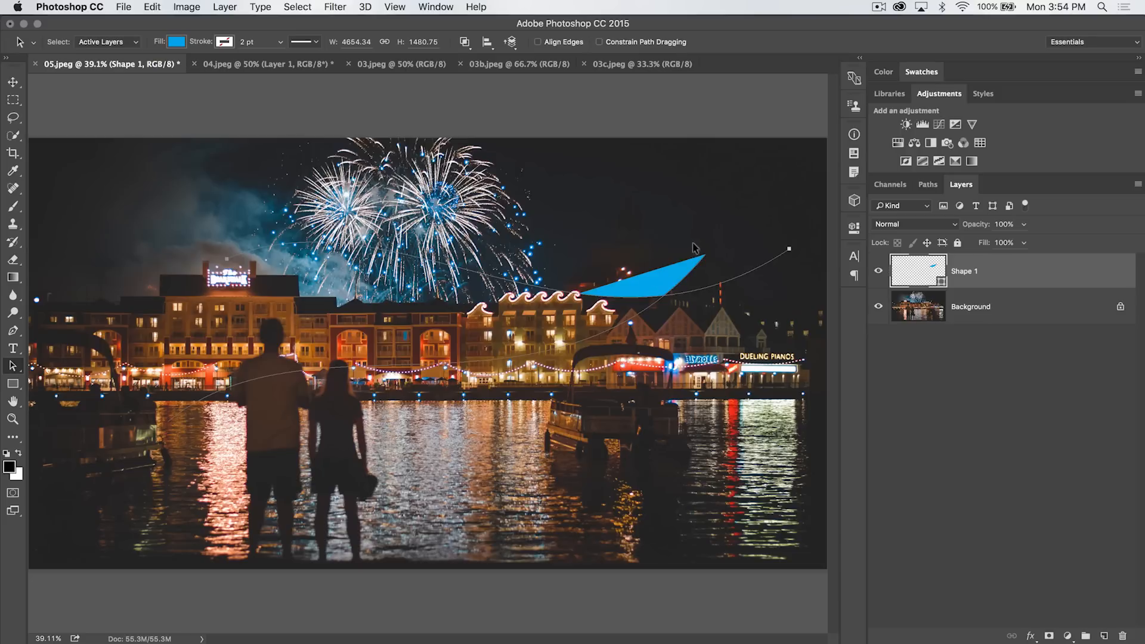
mouse_move(502, 68)
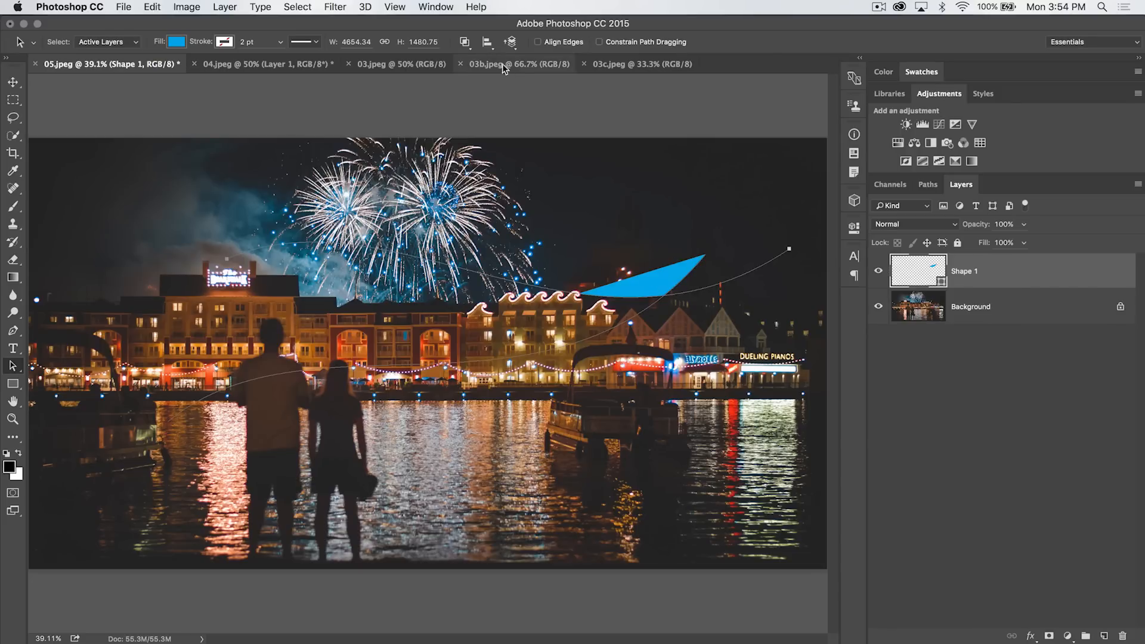
click(465, 42)
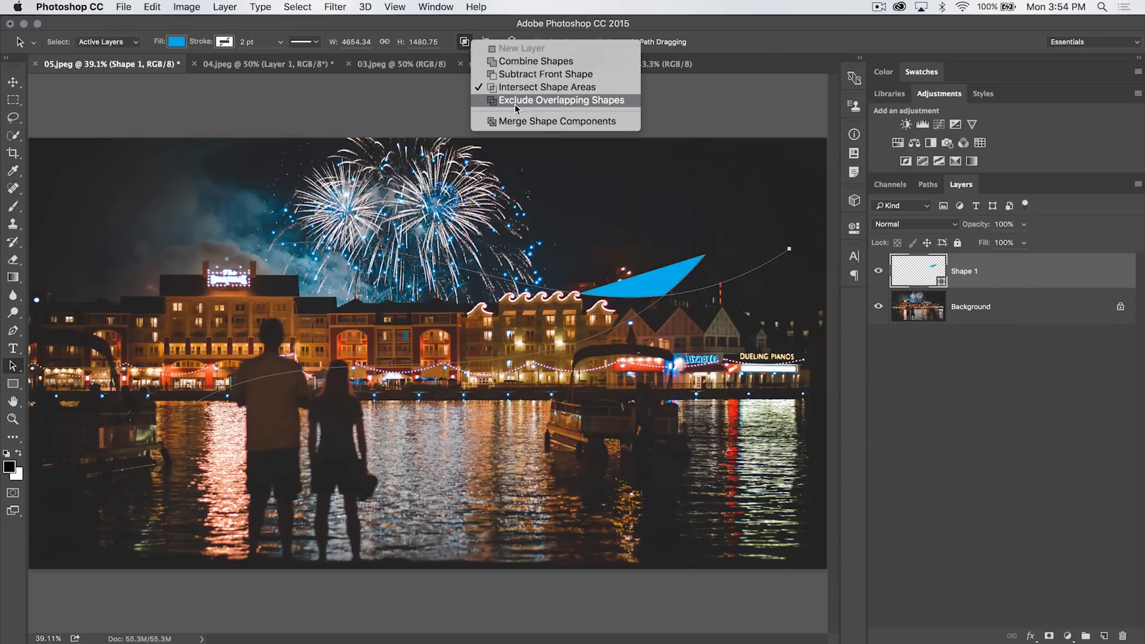
click(560, 100)
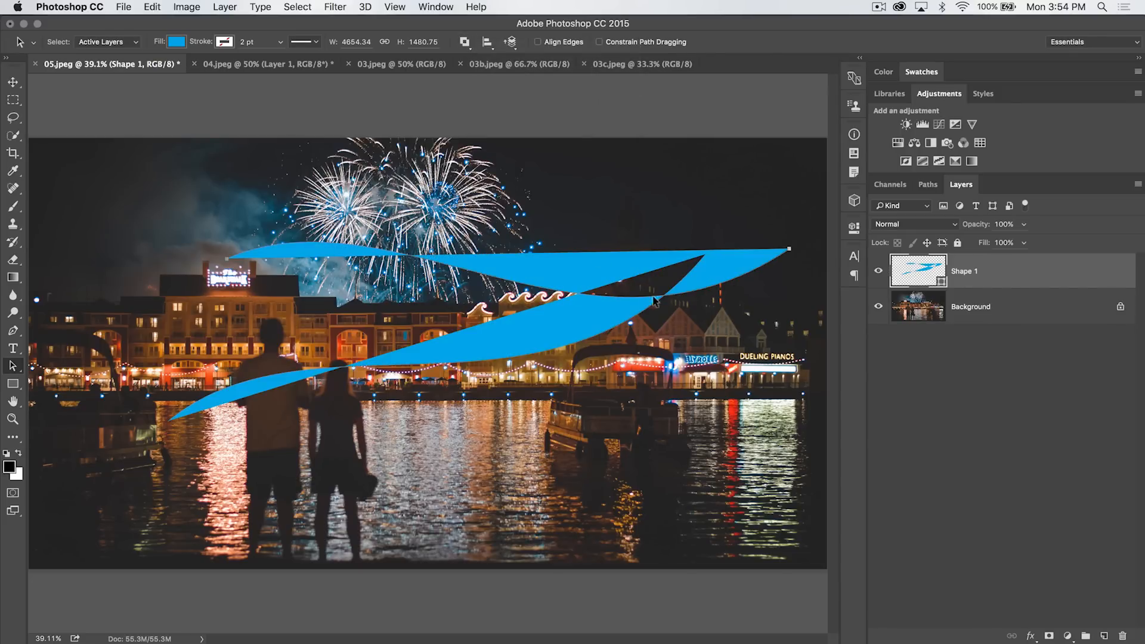
click(511, 42)
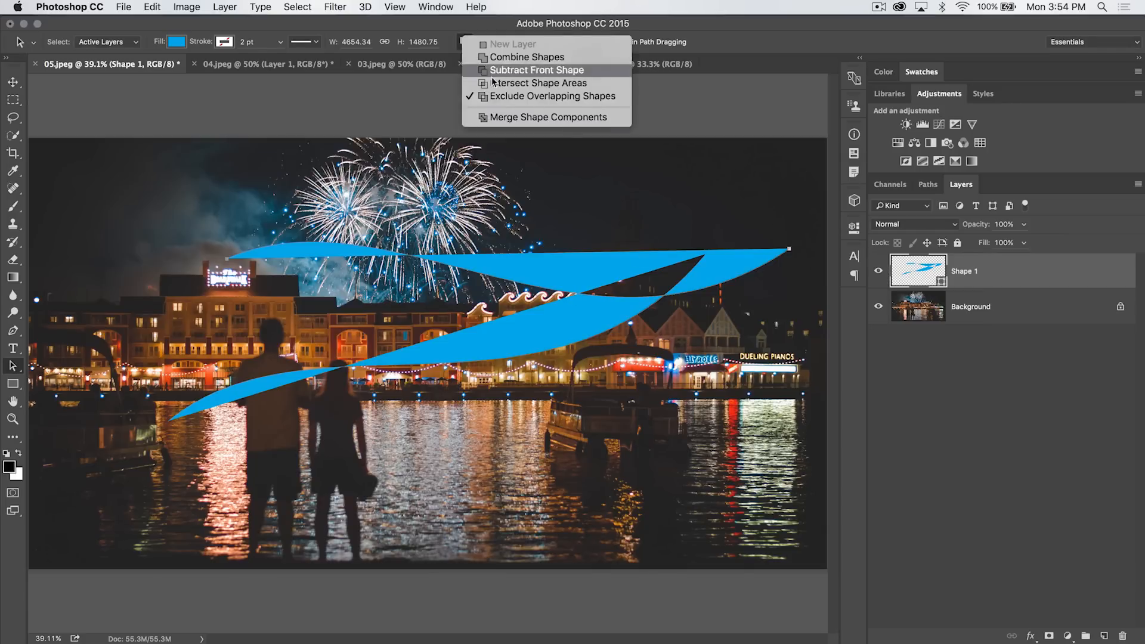
mouse_move(526, 57)
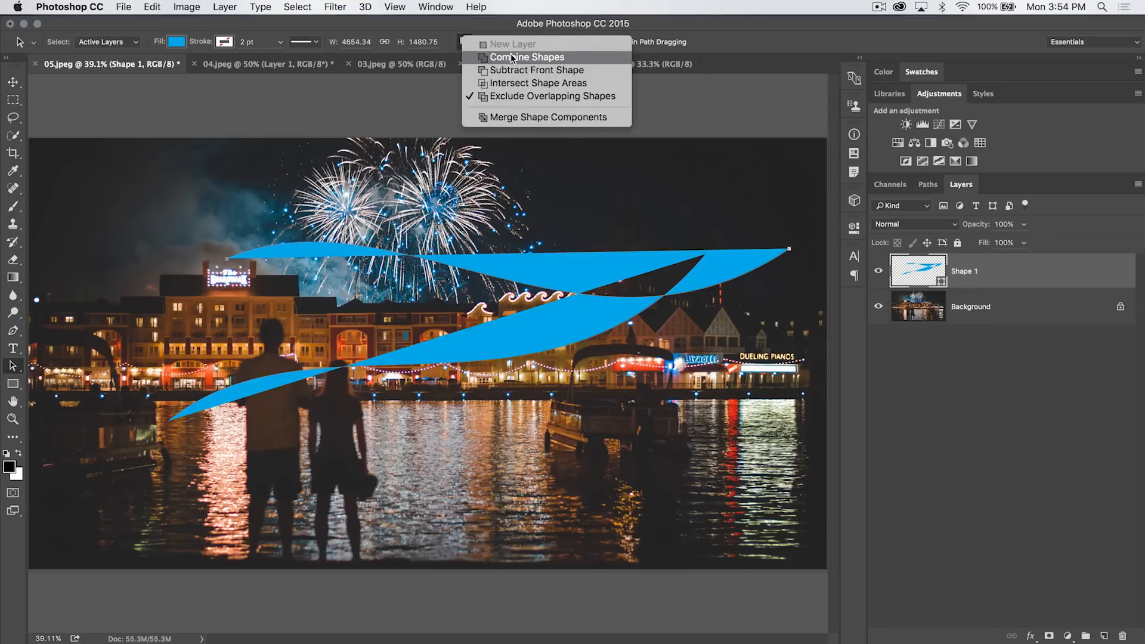
click(527, 58)
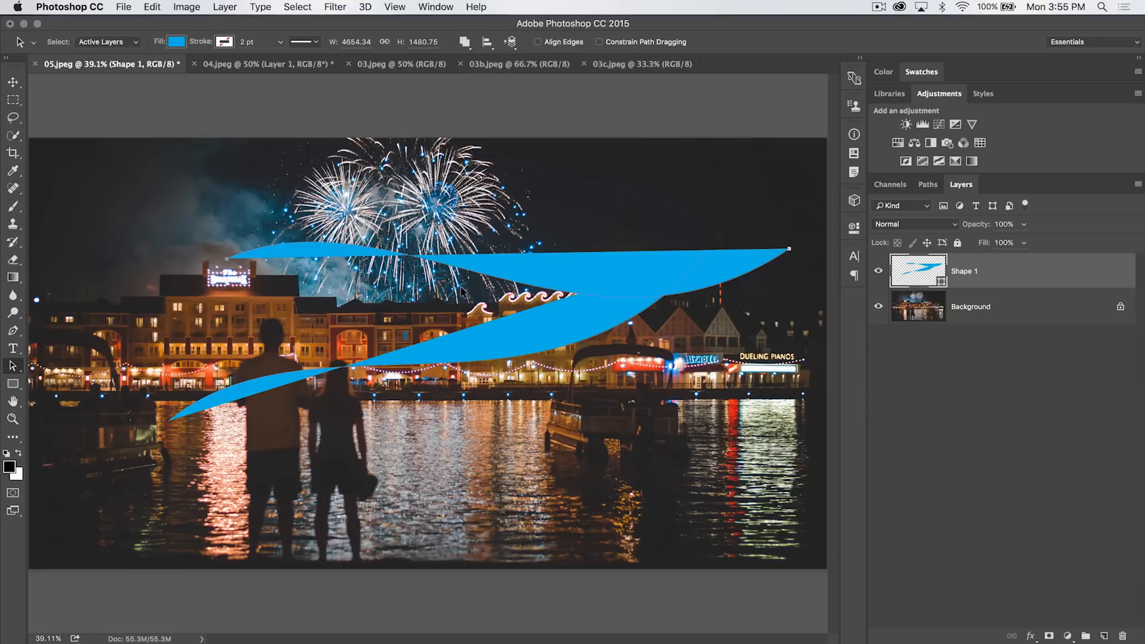
mouse_move(714, 280)
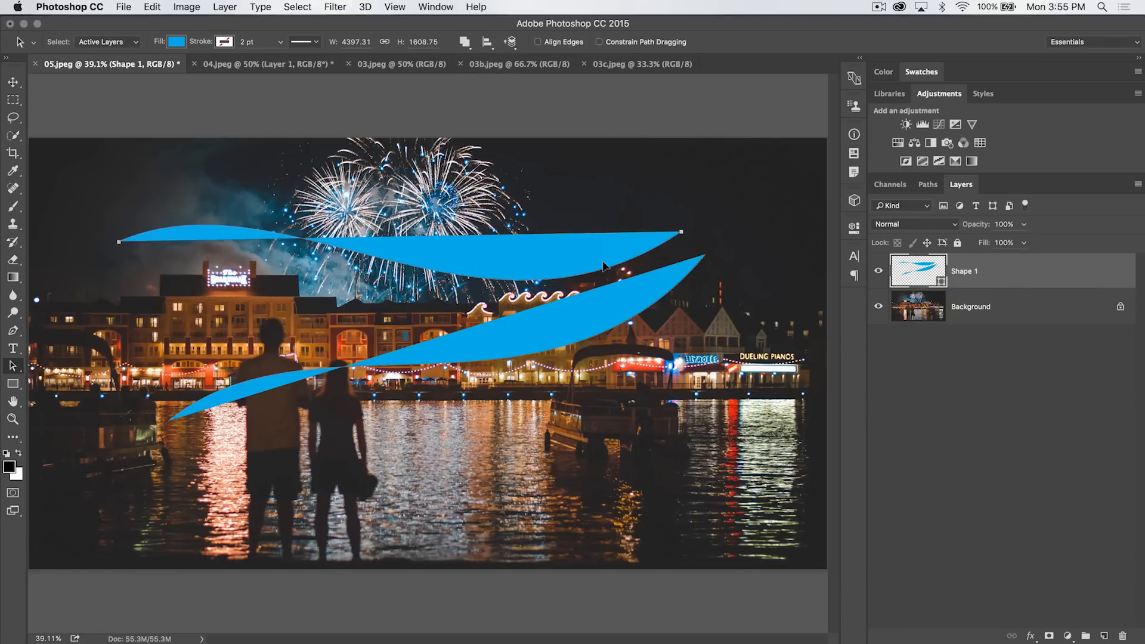
mouse_move(530, 352)
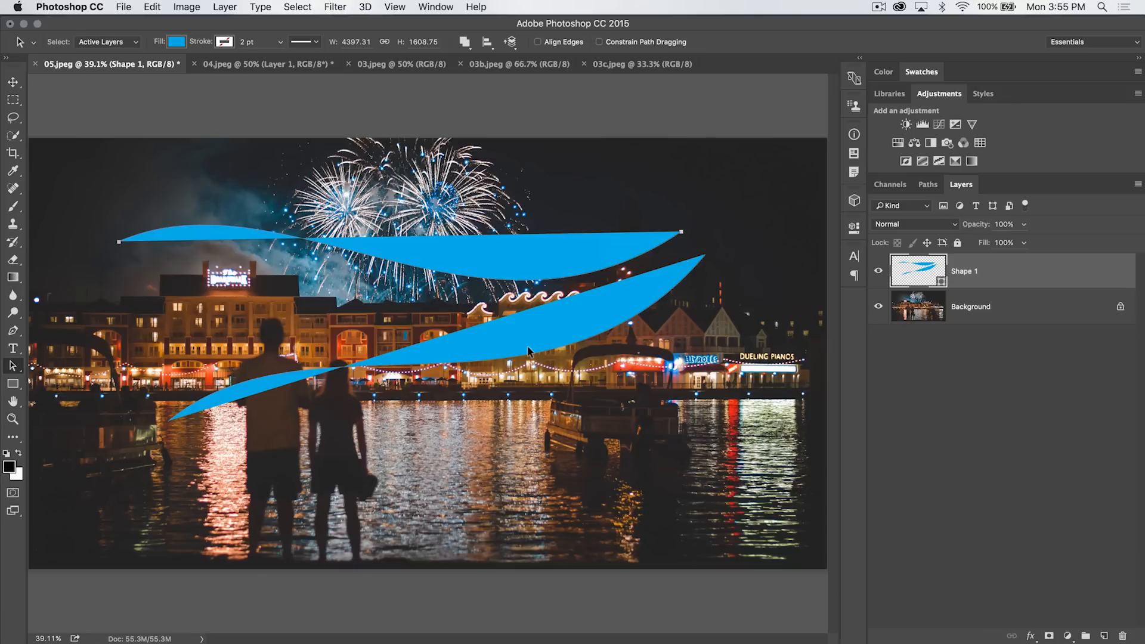
mouse_move(13, 369)
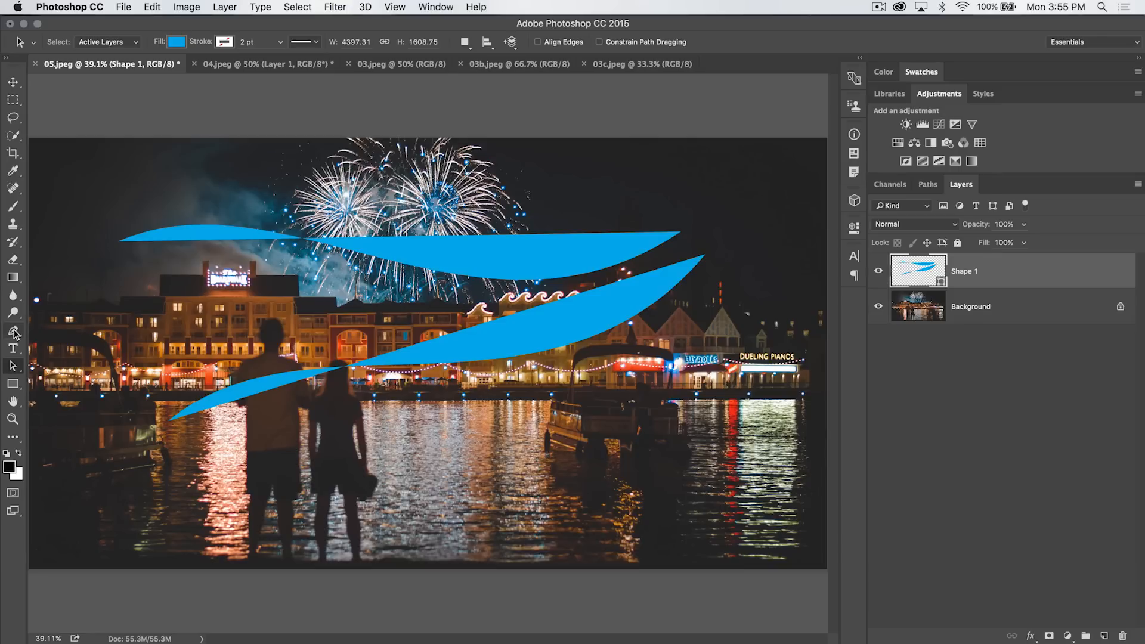
mouse_move(13, 331)
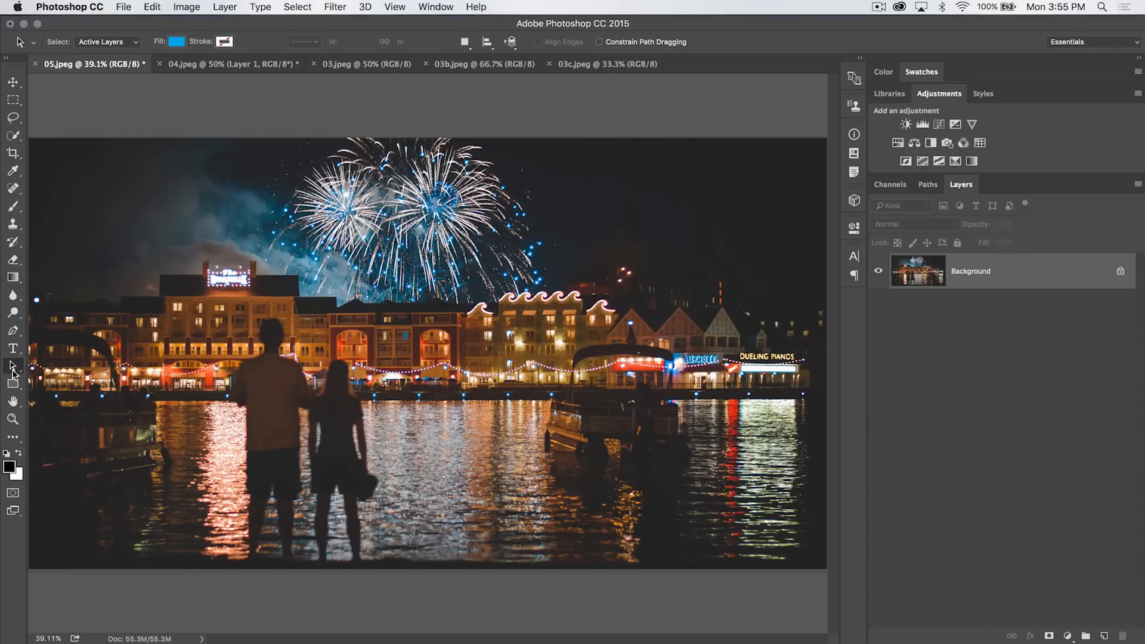
Draw an arc path with the Pen tool, select it and set Fill to none.
click(12, 331)
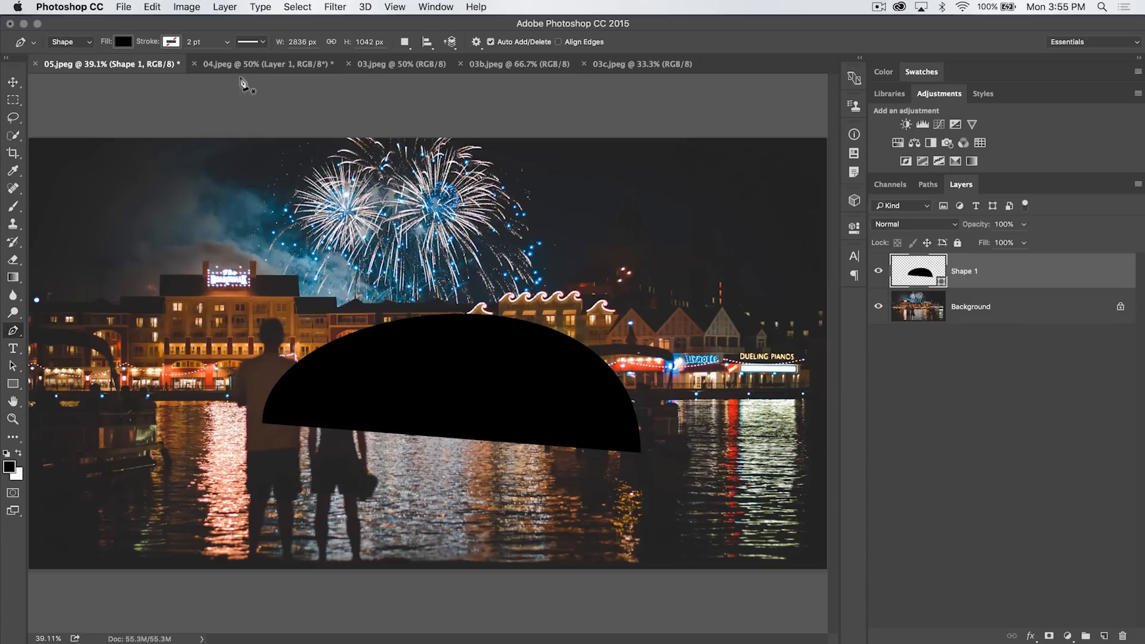
mouse_move(13, 378)
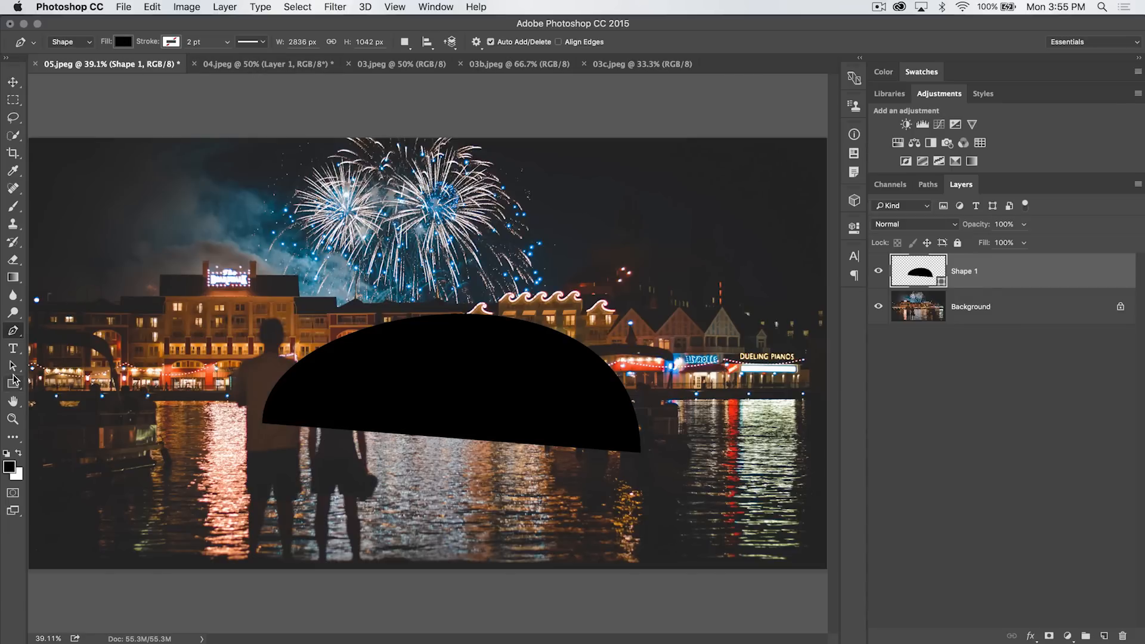
click(13, 365)
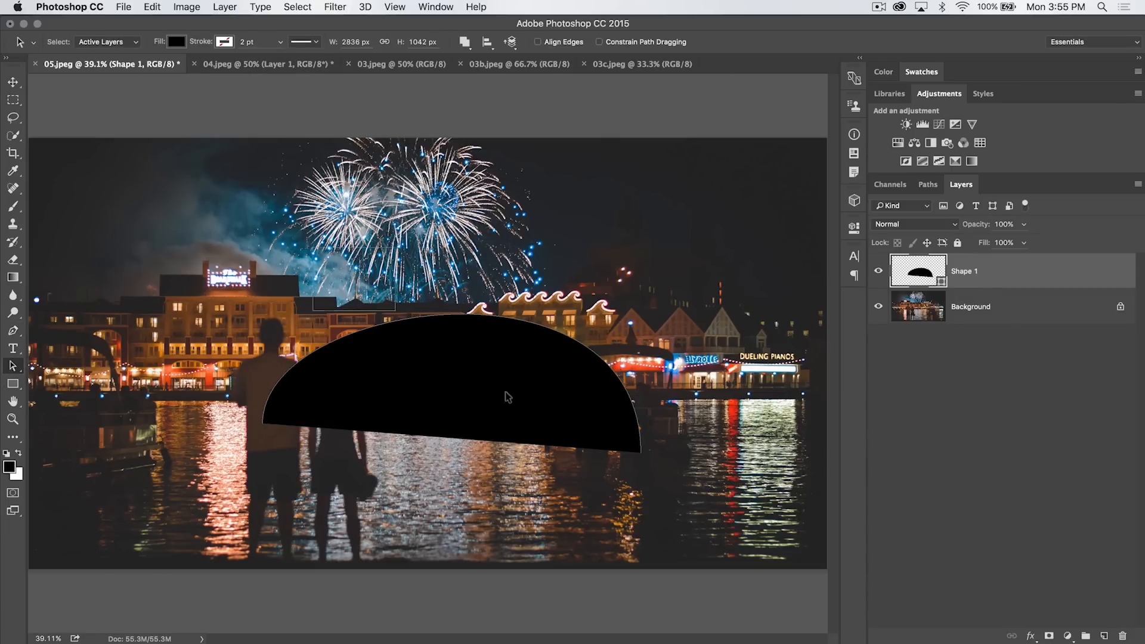
click(176, 42)
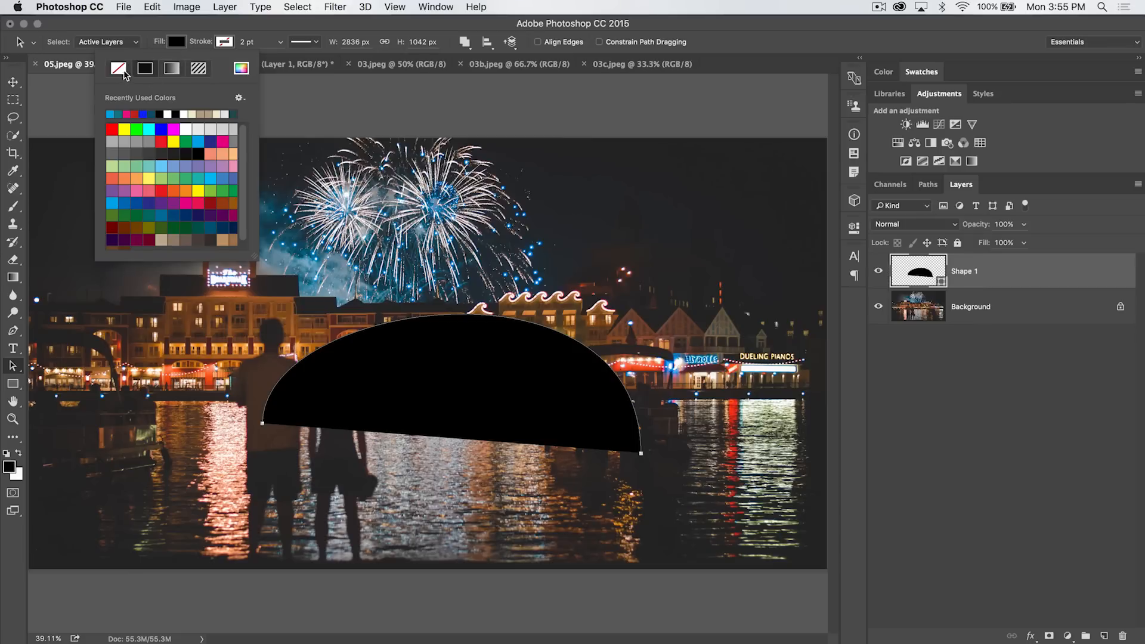
click(120, 68)
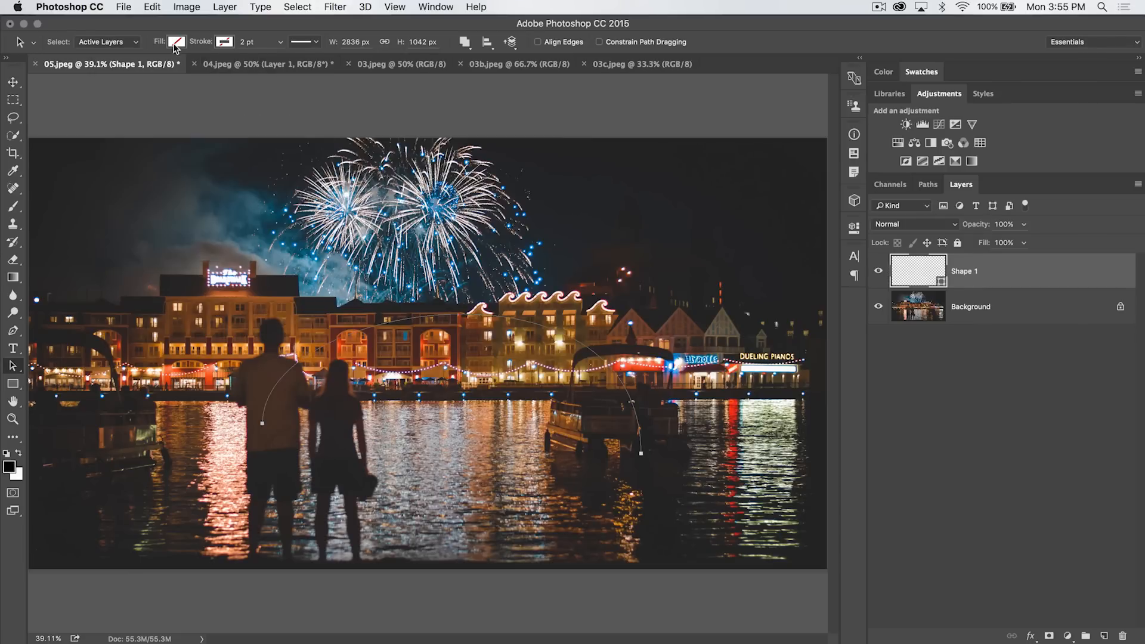
Type 'FIREWORKS' along the arc path in Bebas Neue Bold at 550 pt.
click(13, 348)
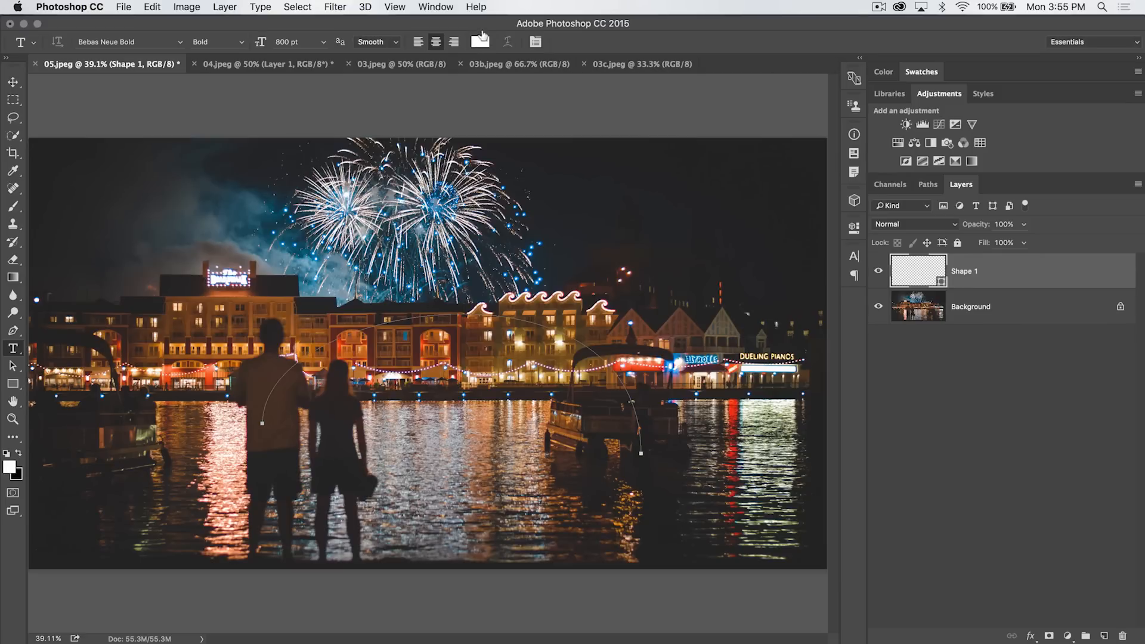
click(322, 42)
text(550)
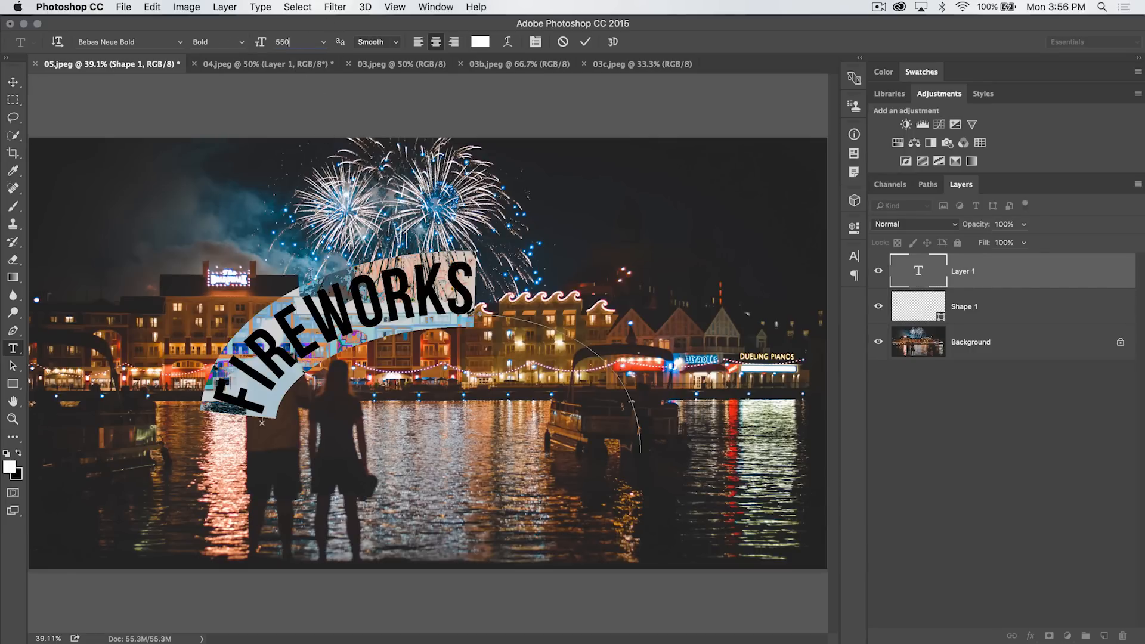
click(586, 41)
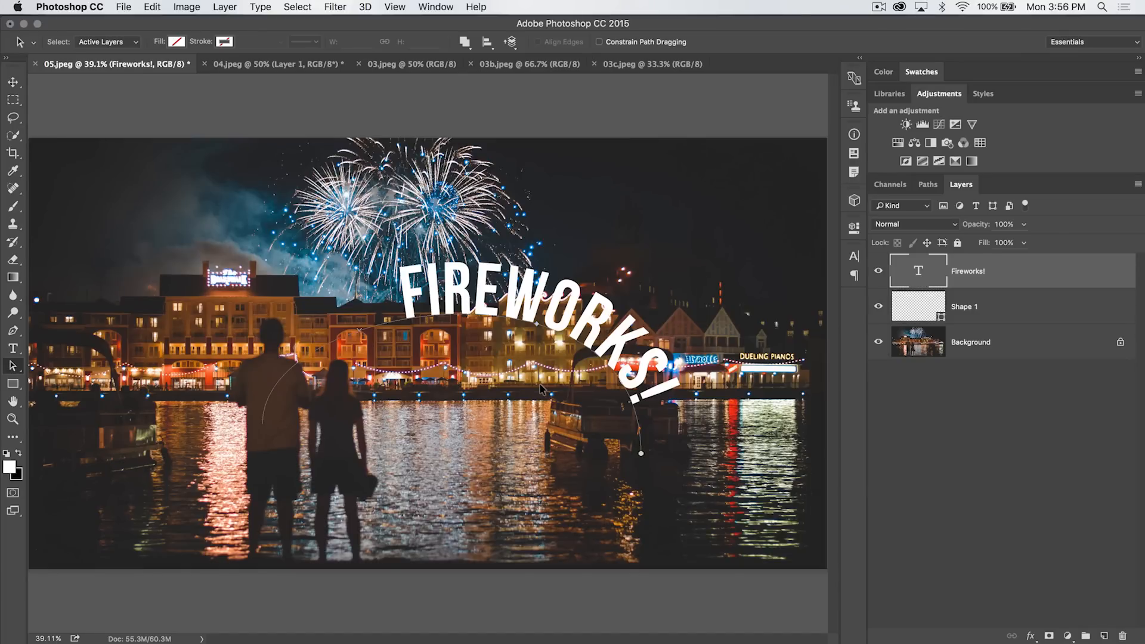
mouse_move(446, 376)
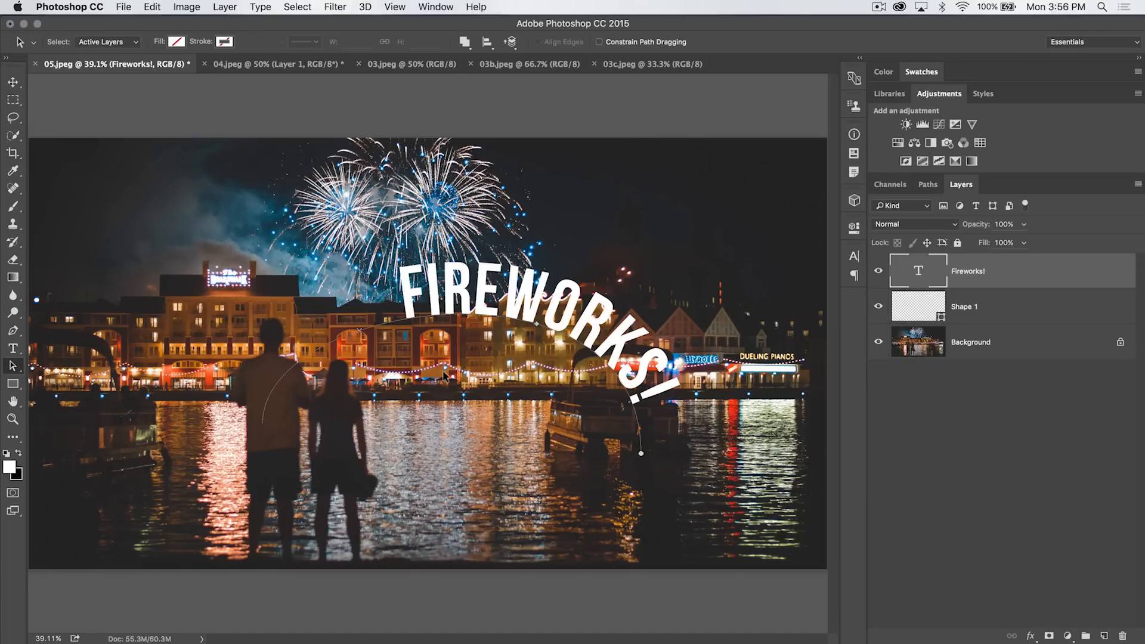
Open the path selection tool options to reposition the text along the arc.
click(12, 366)
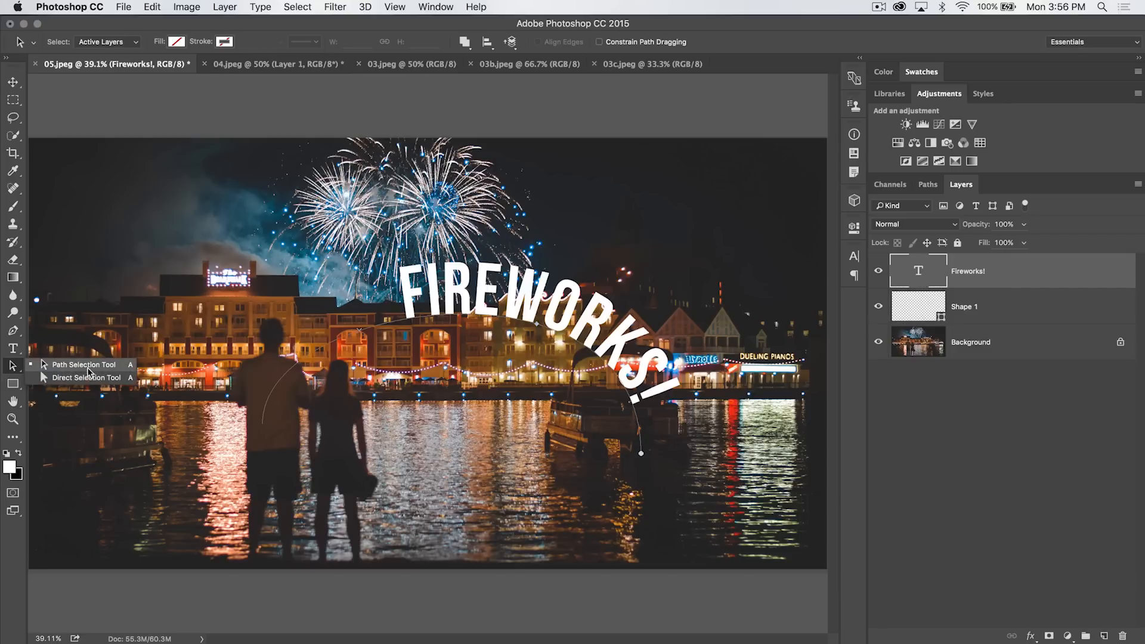